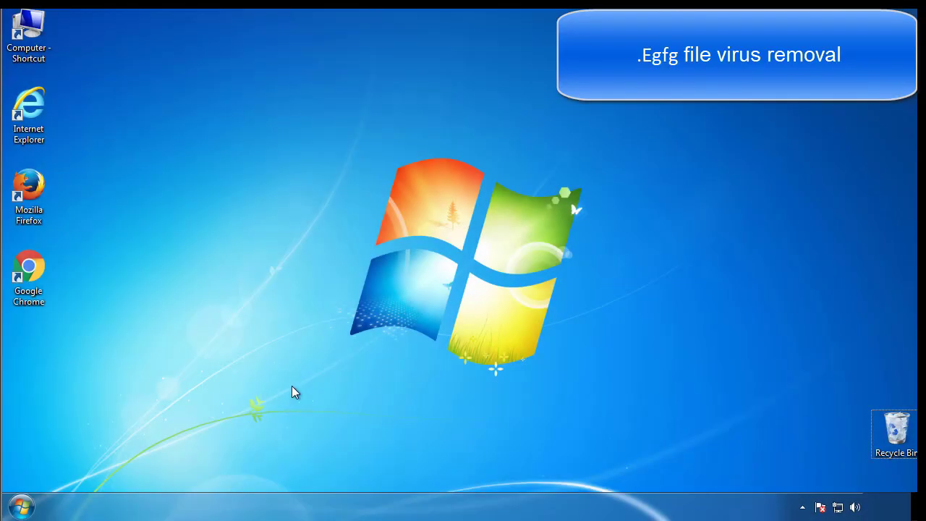
# Step: Launch msconfig, enable Safe boot (Minimal) on the Boot tab and confirm with OK
pyautogui.click(20, 505)
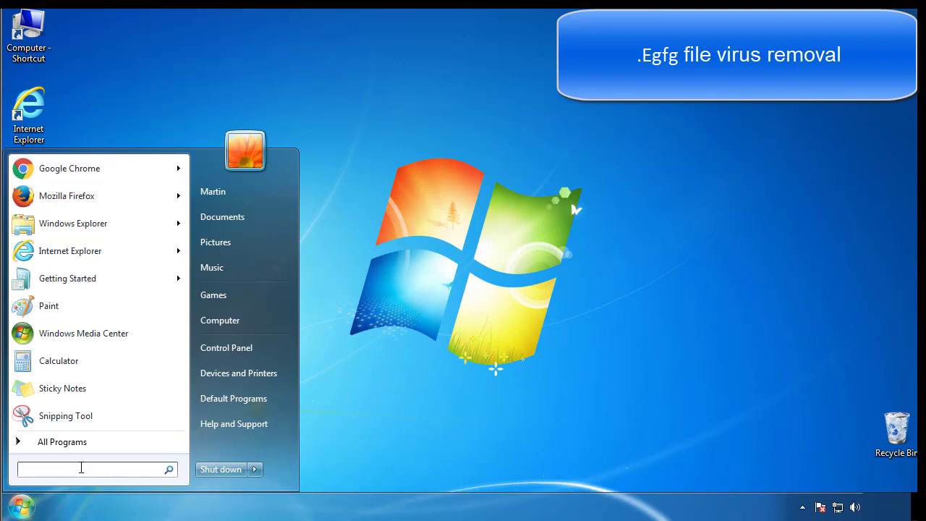
pyautogui.write('mscon')
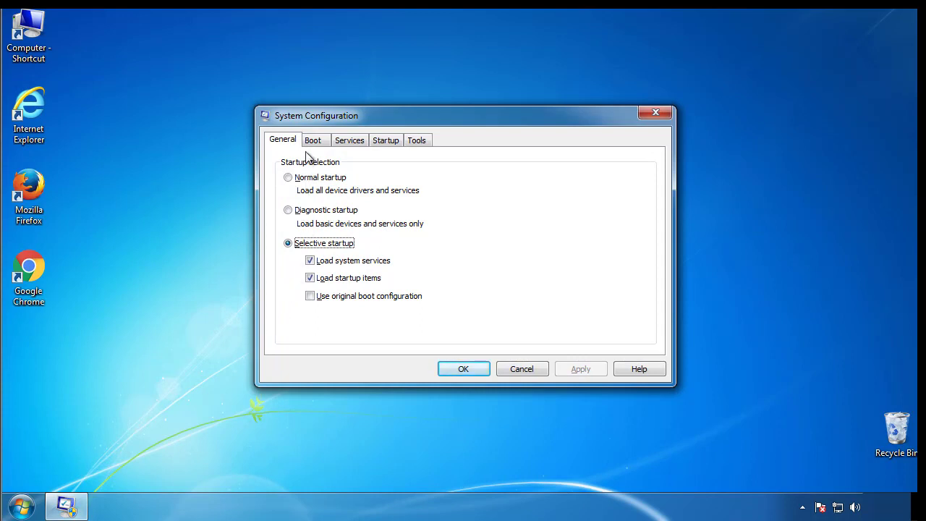
pyautogui.click(313, 139)
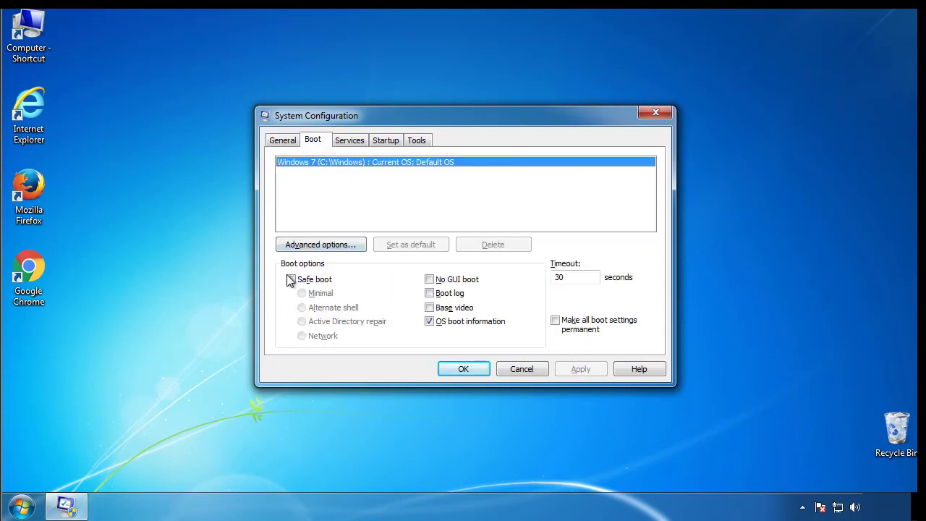
pyautogui.click(291, 280)
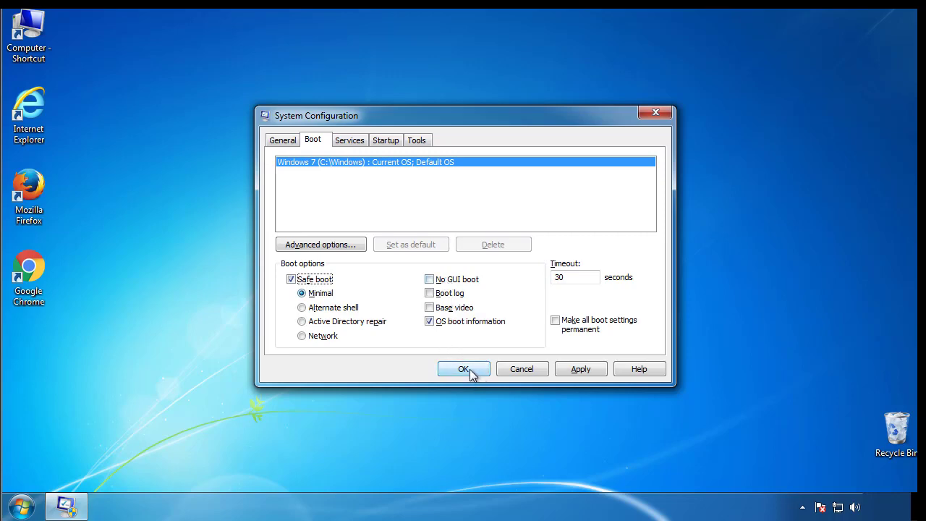
pyautogui.click(464, 369)
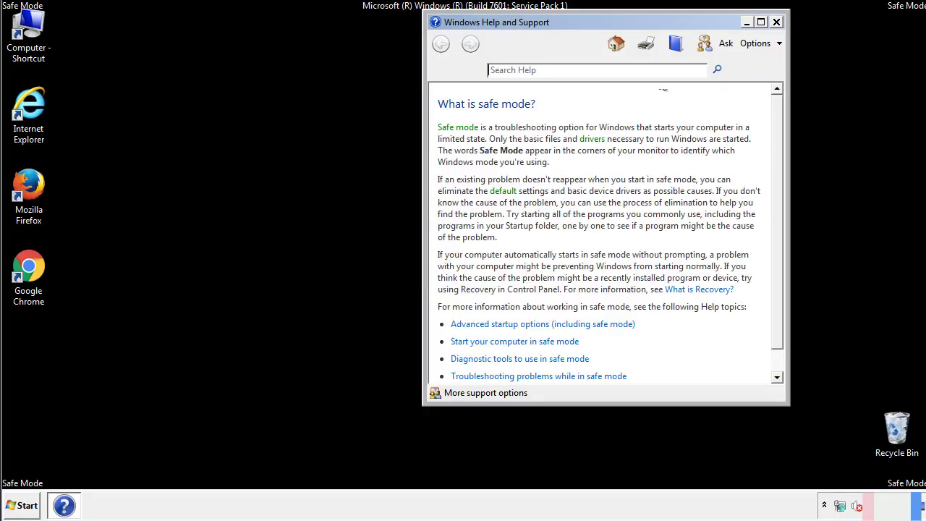
# Step: Close Help and Support, visit Folder Options in Control Panel, then close it back to the desktop
pyautogui.click(776, 22)
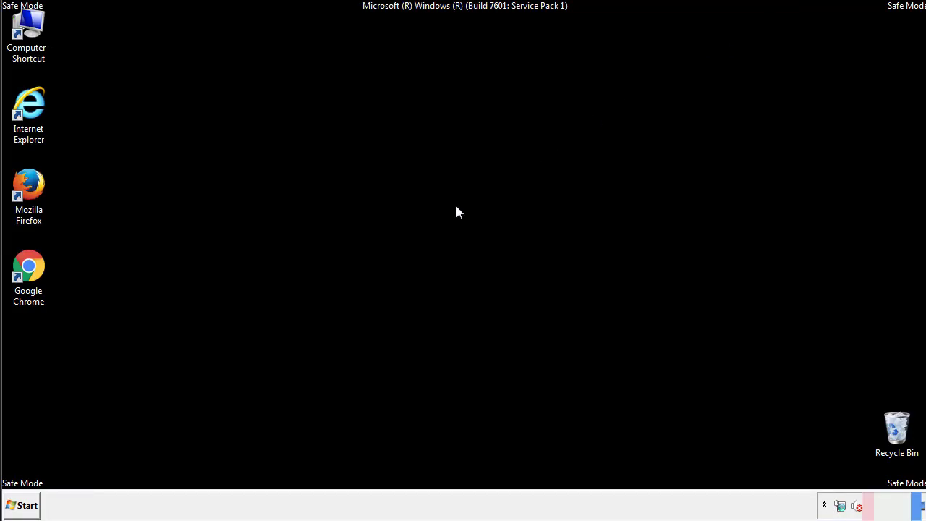
pyautogui.click(22, 505)
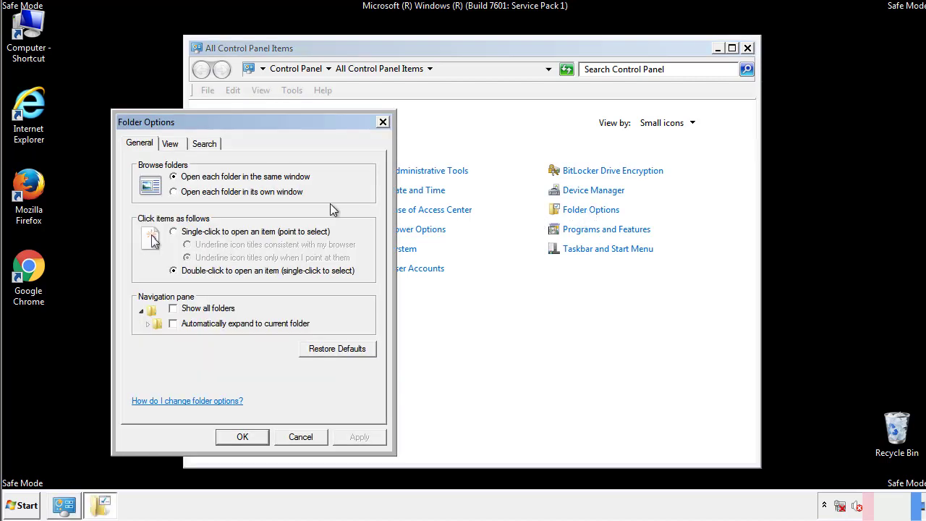
pyautogui.click(170, 143)
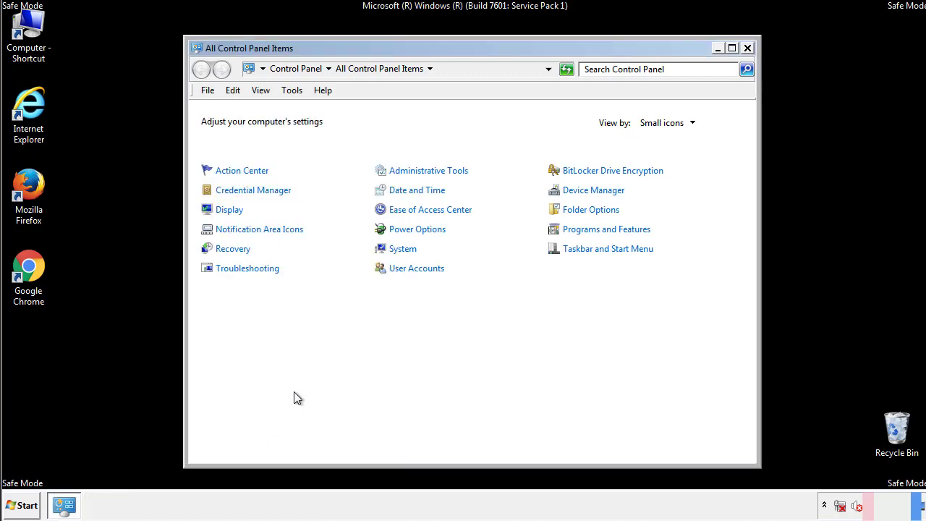
pyautogui.click(748, 47)
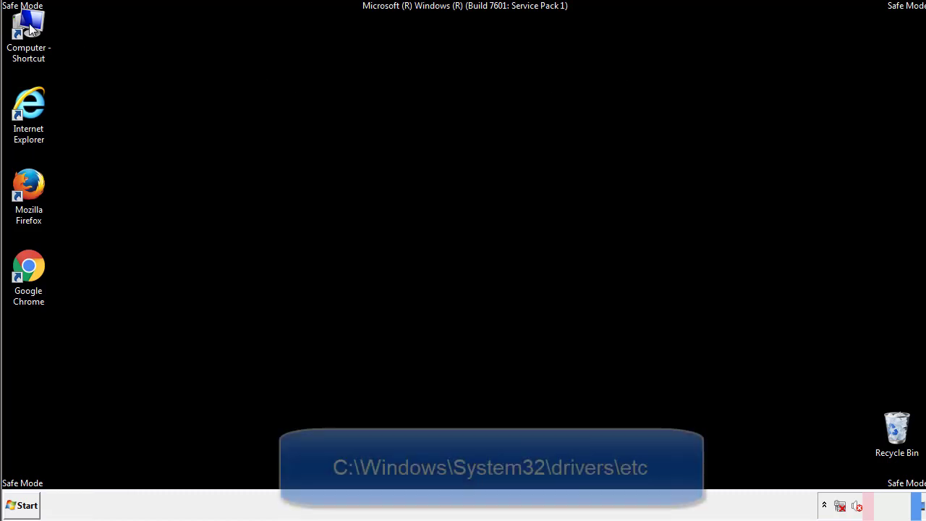
# Step: Browse from Computer to C:\Windows\System32\drivers\etc and launch the hosts file for an Open with chooser
pyautogui.doubleClick(28, 29)
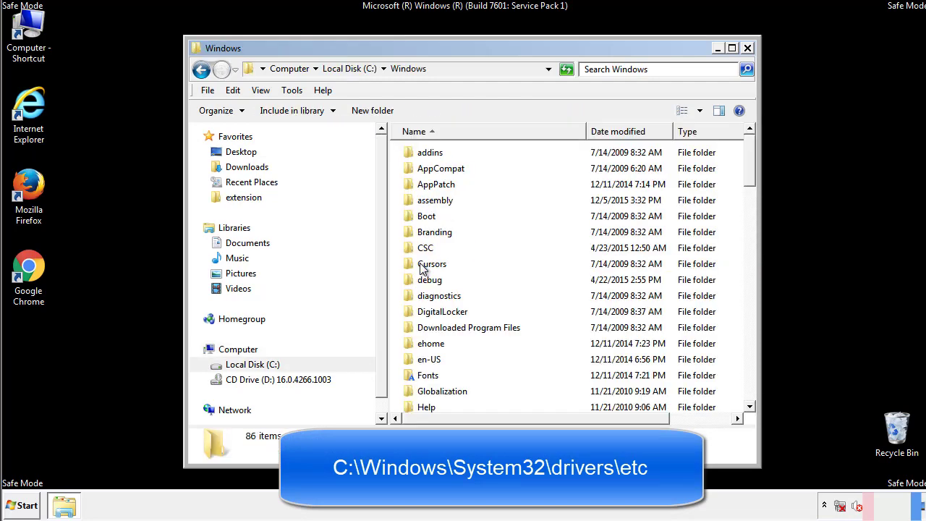
pyautogui.scroll(-3)
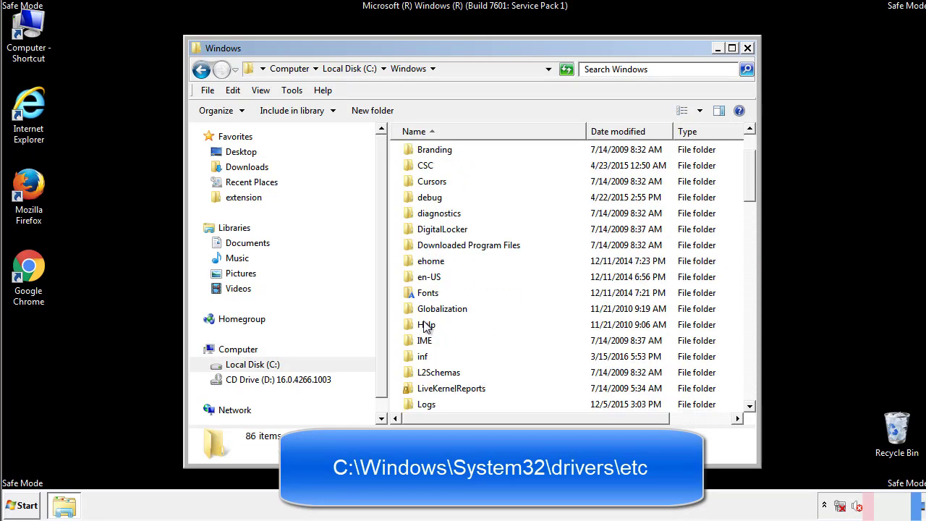
pyautogui.scroll(-3)
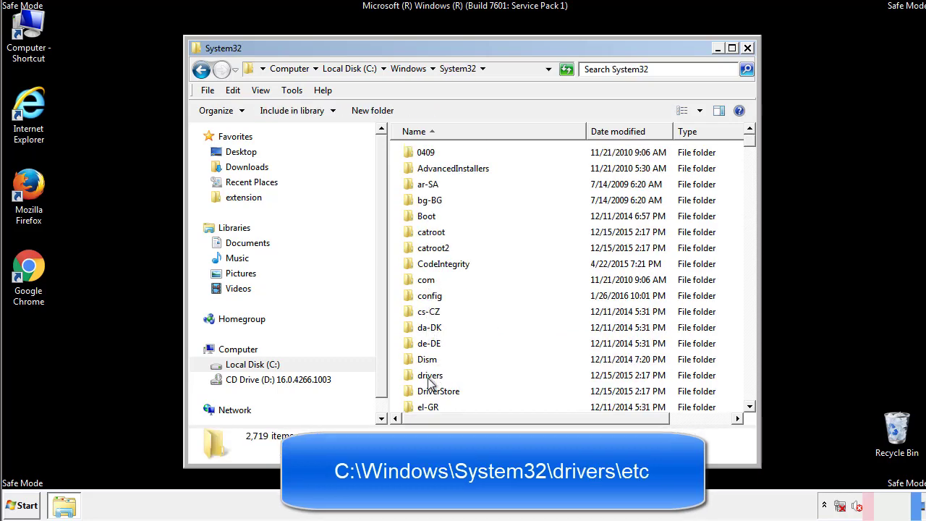
pyautogui.doubleClick(429, 375)
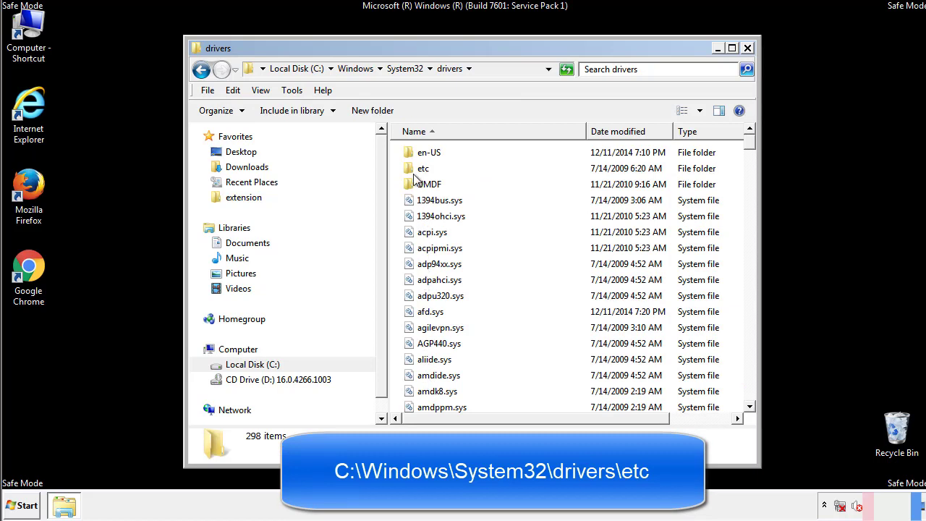
pyautogui.doubleClick(423, 168)
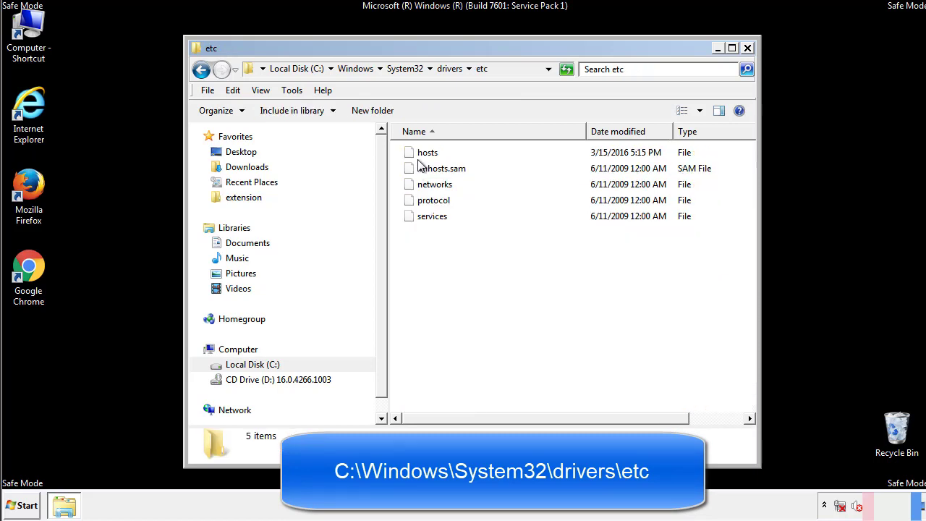
pyautogui.doubleClick(427, 152)
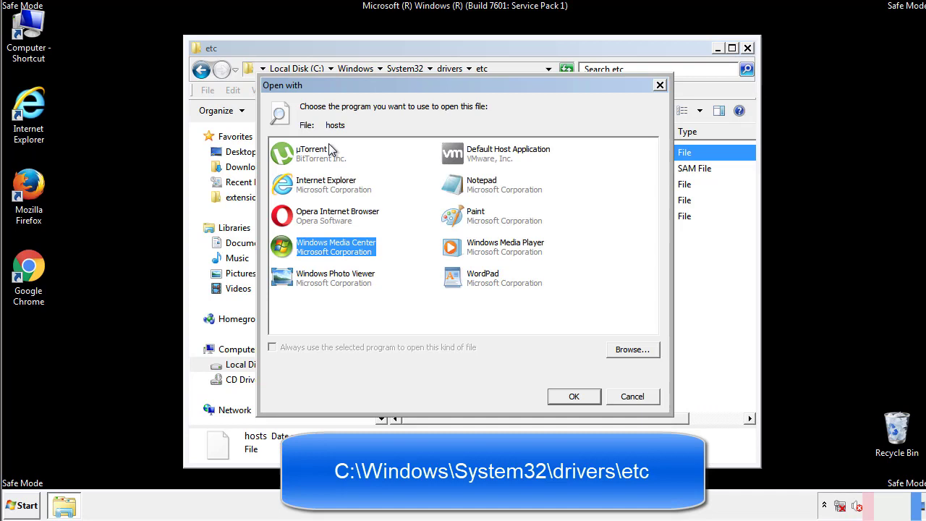
pyautogui.moveTo(466, 190)
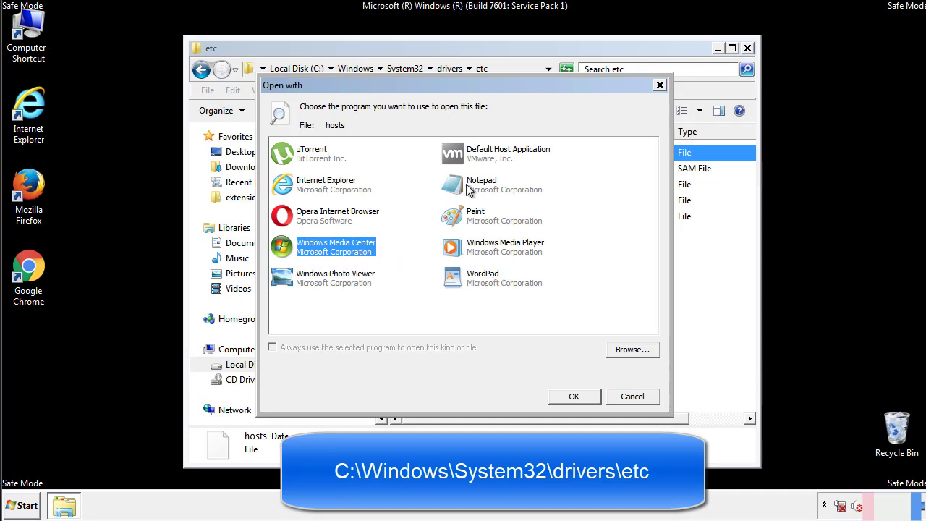
# Step: Edit hosts in Notepad, delete the four extra entries below localhost, save and close it and the etc folder
pyautogui.click(574, 395)
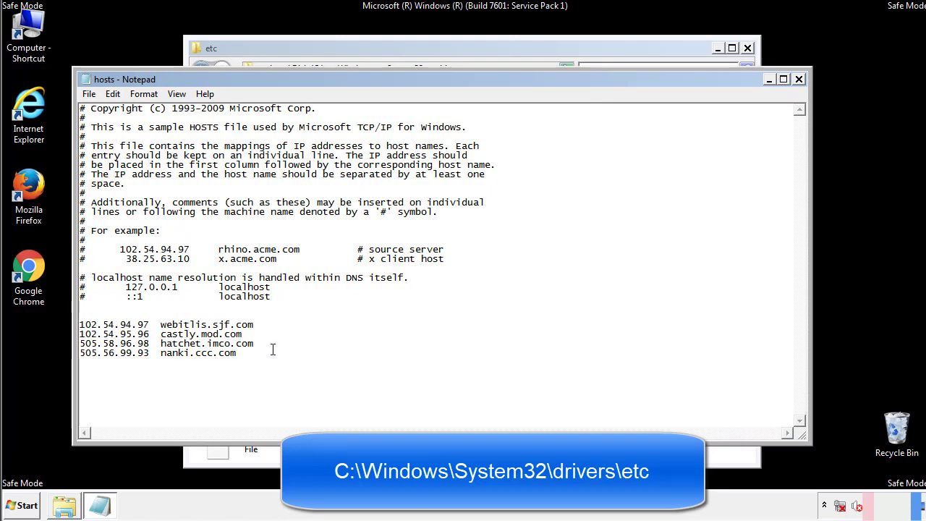
pyautogui.moveTo(81, 323); pyautogui.dragTo(236, 353)
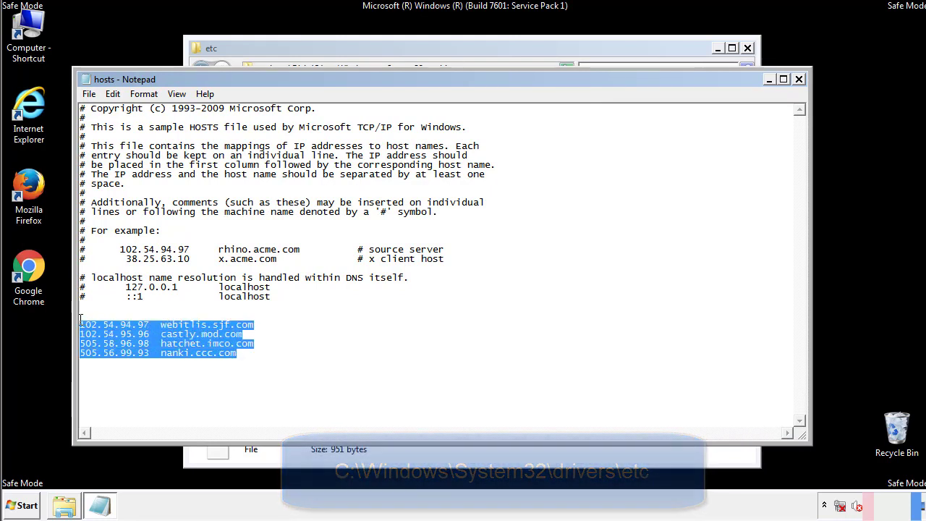
pyautogui.press('Delete')
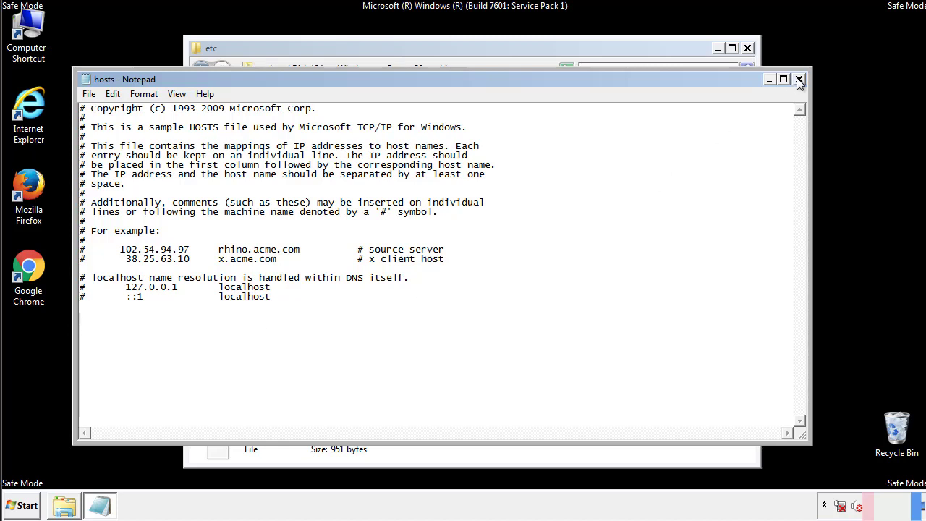
pyautogui.click(799, 79)
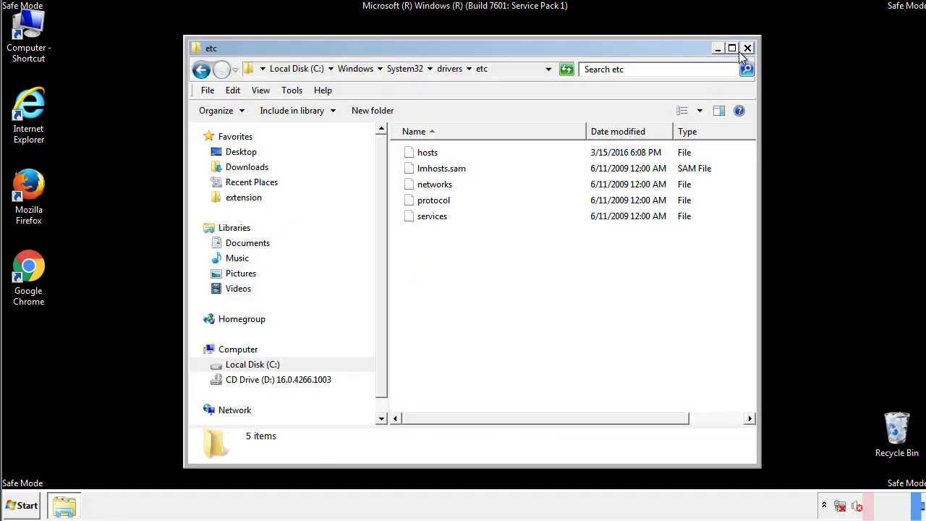
pyautogui.click(747, 48)
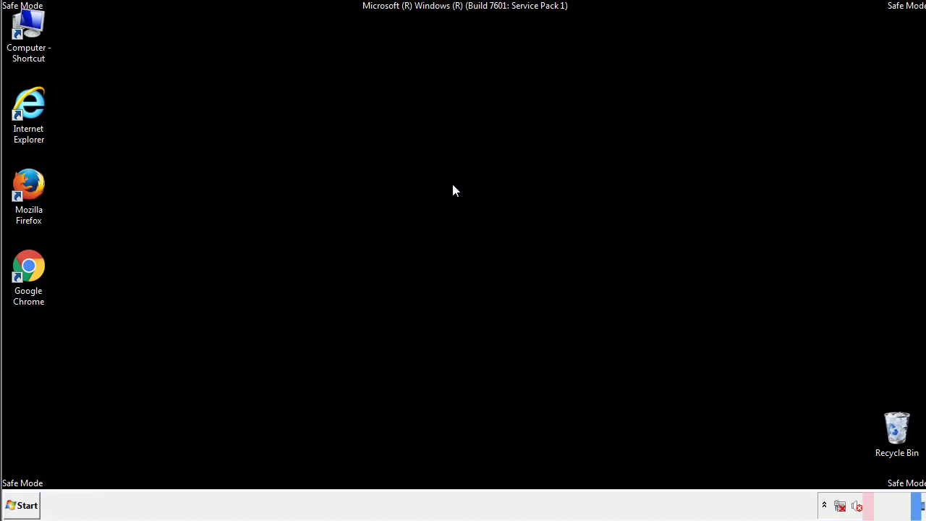
# Step: Reach the Startup folder through Start > All Programs and its right-click menu
pyautogui.click(21, 505)
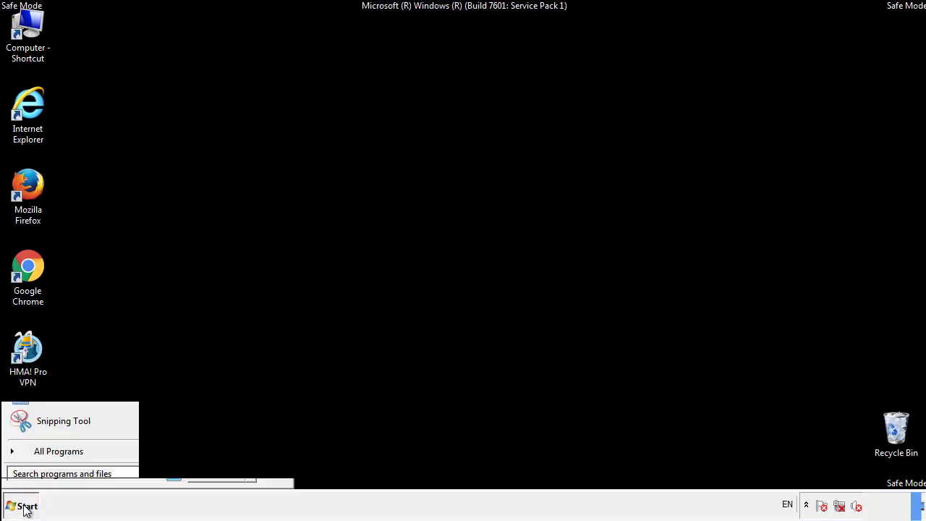
pyautogui.click(58, 451)
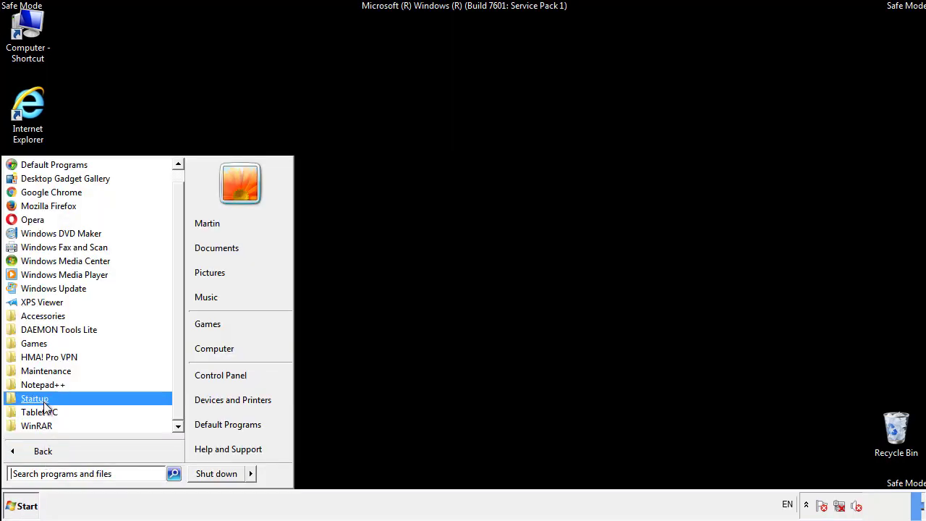
pyautogui.rightClick(34, 398)
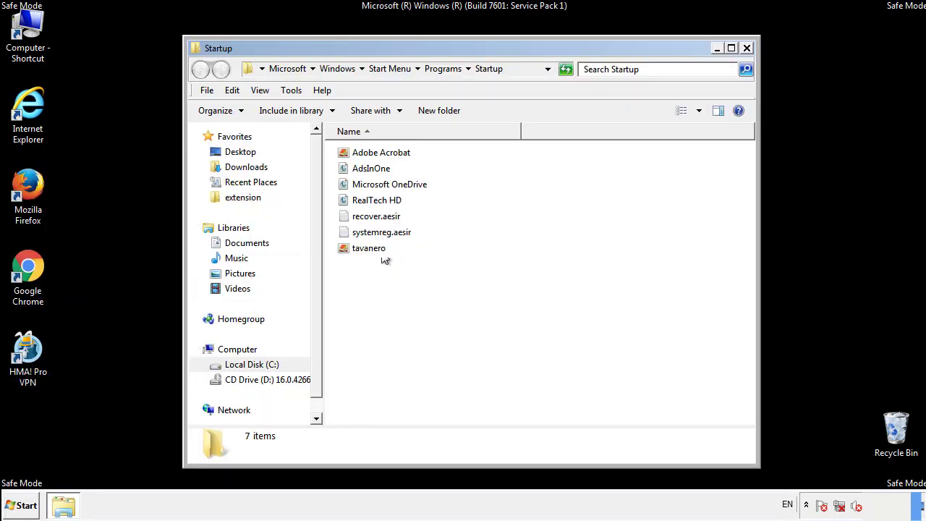
# Step: Delete AdsInOne, recover.aesir, systemreg.aesir and tavanero from Startup, confirm Yes, and close the window
pyautogui.click(371, 168)
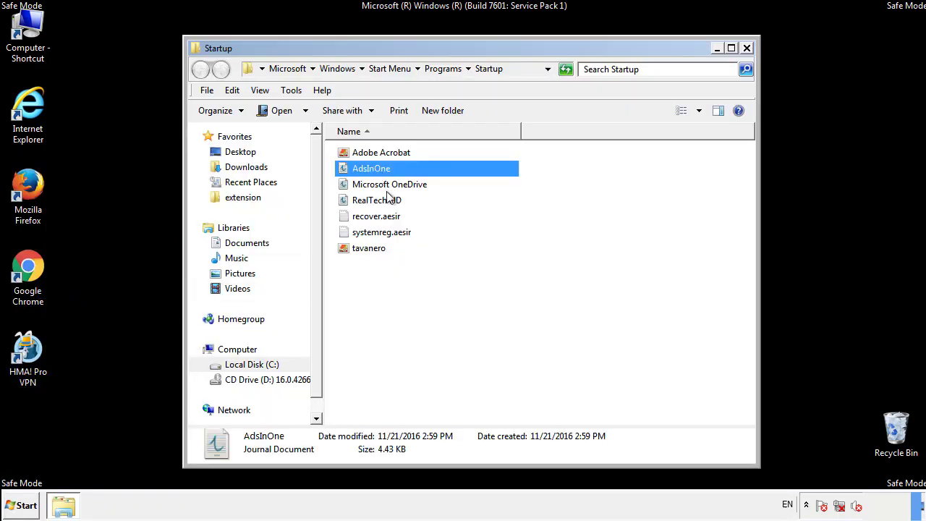
pyautogui.click(381, 231)
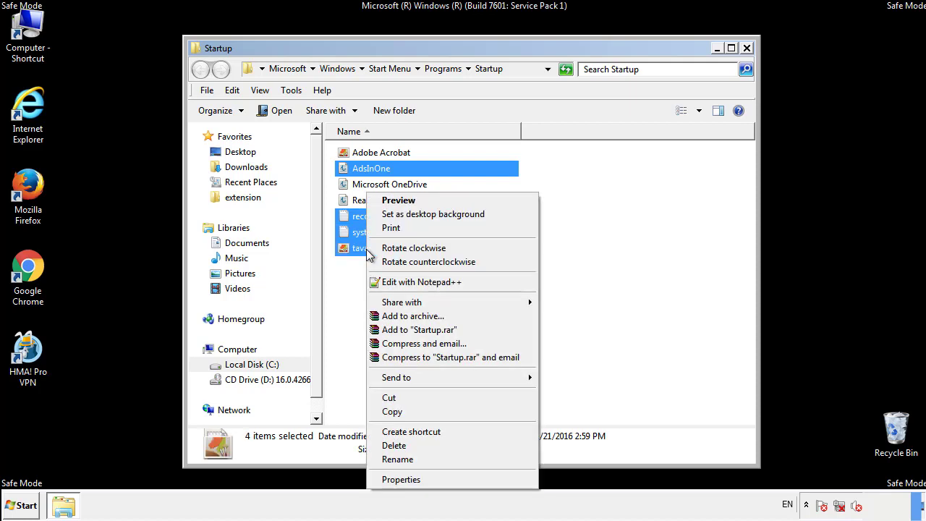
pyautogui.click(394, 445)
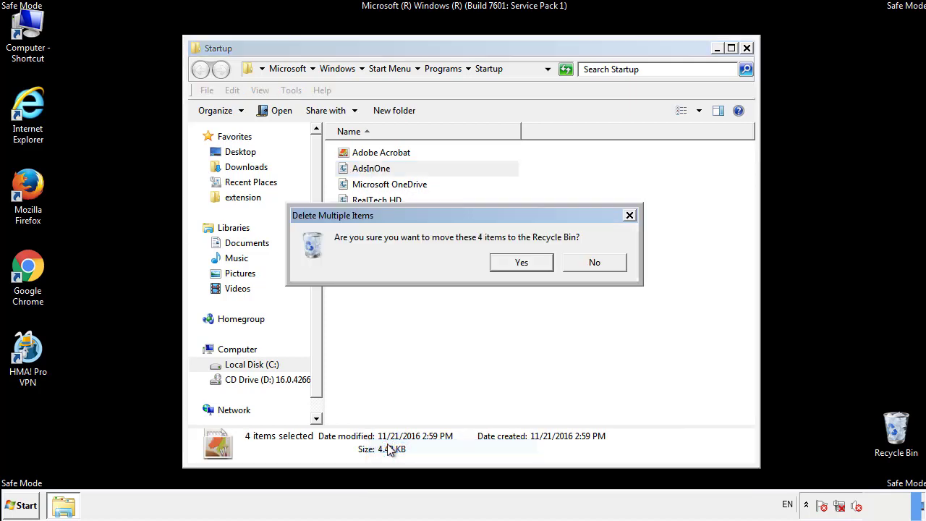
pyautogui.click(521, 262)
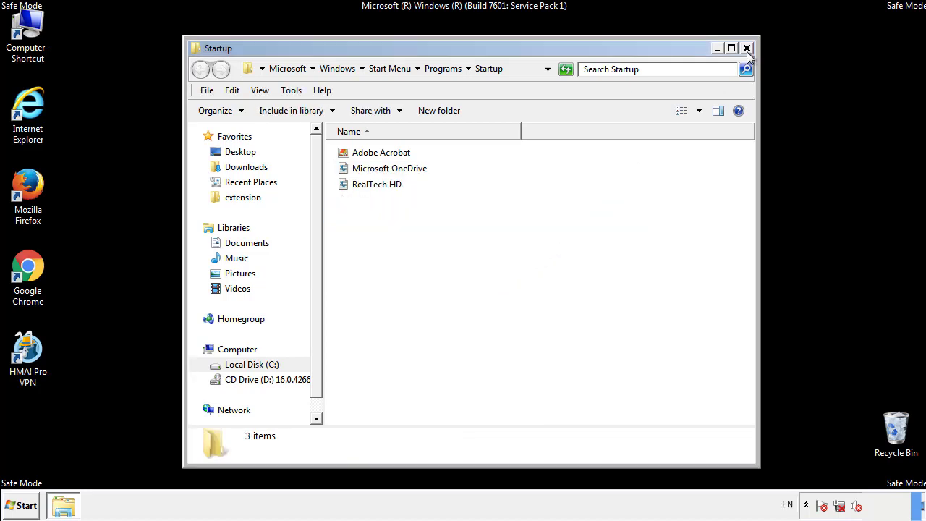
pyautogui.click(746, 48)
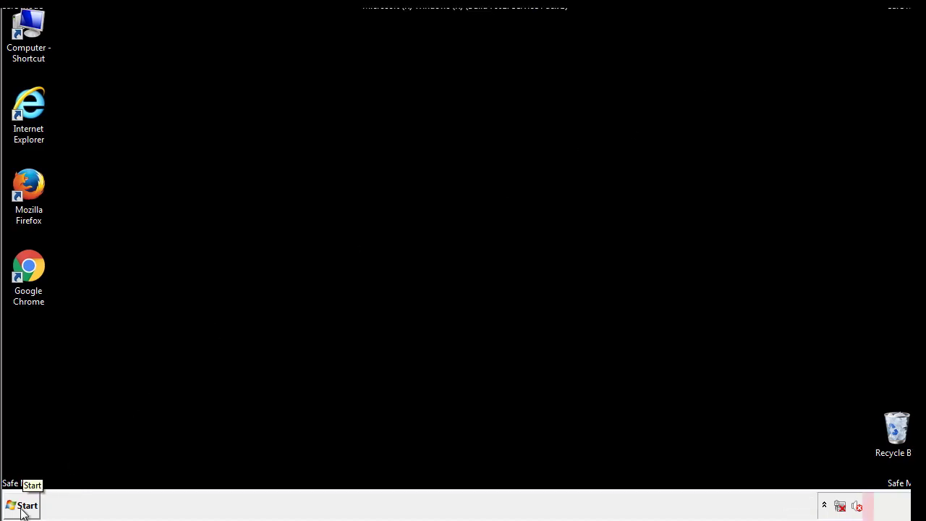
# Step: Launch regedit and expand HKEY_LOCAL_MACHINE > SOFTWARE > Microsoft
pyautogui.click(24, 504)
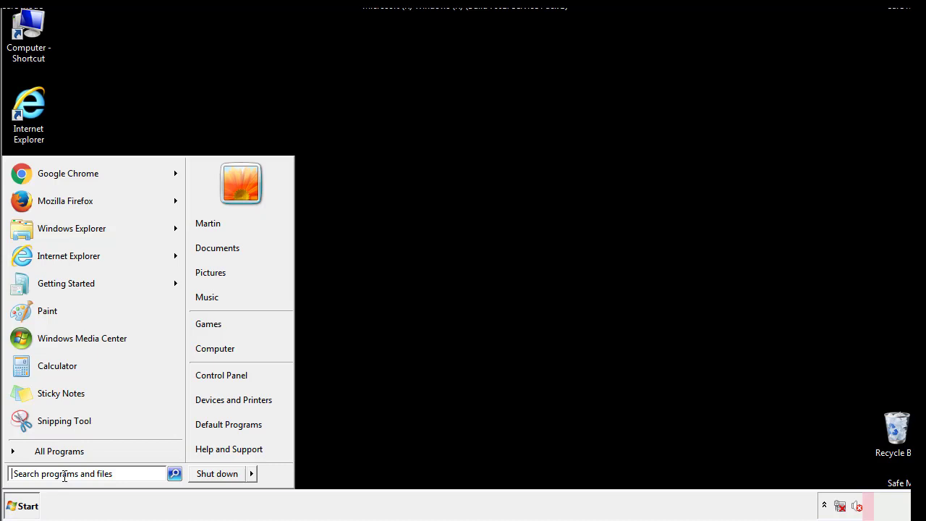
pyautogui.write('reged')
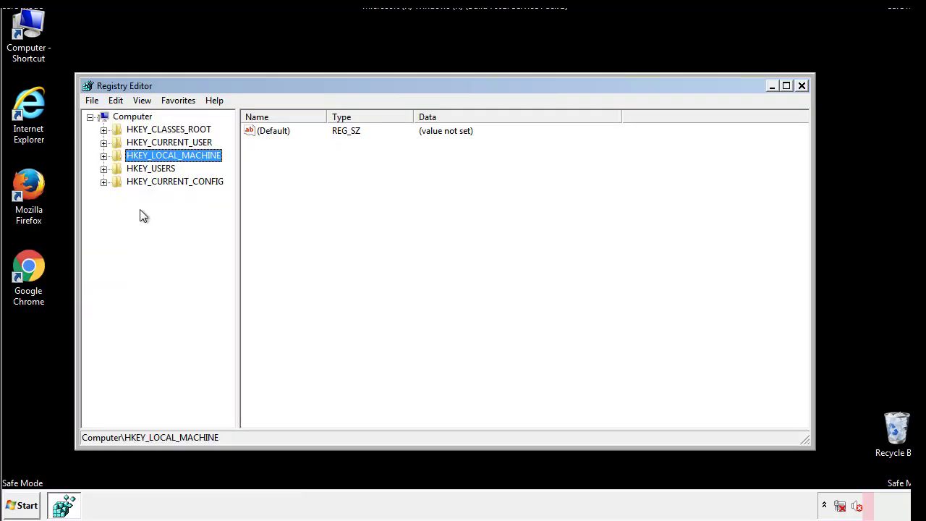
pyautogui.click(104, 155)
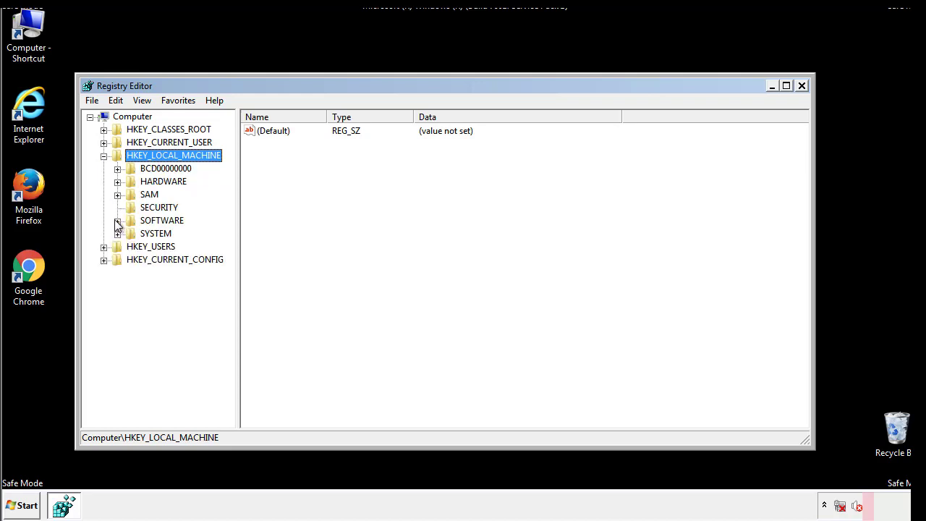
pyautogui.click(118, 221)
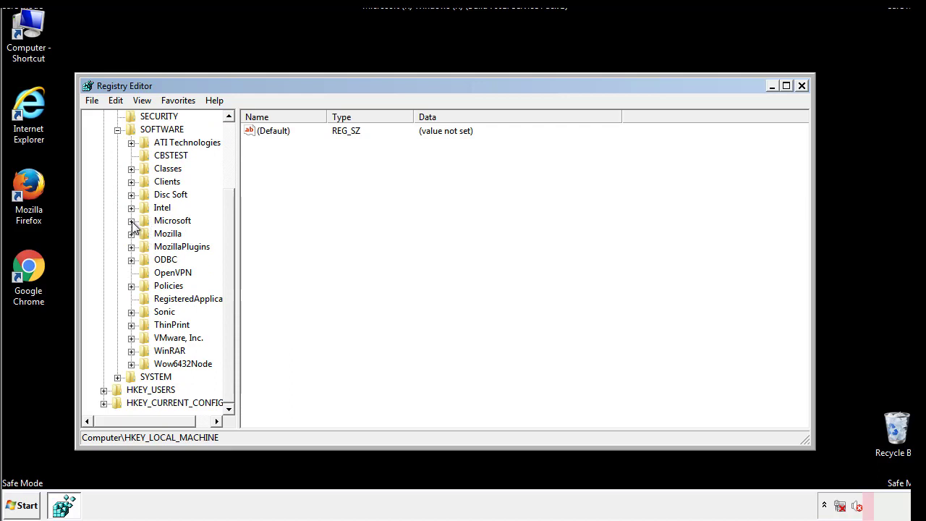
pyautogui.click(130, 221)
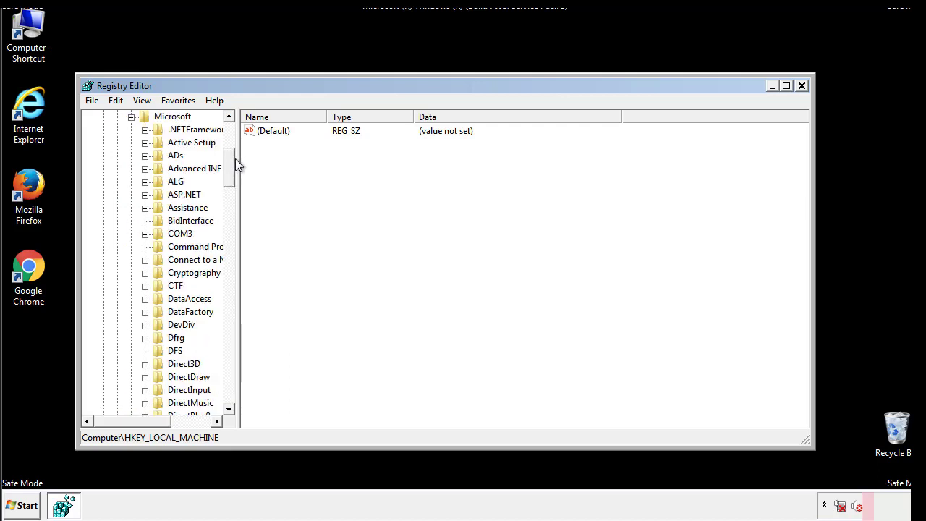
# Step: Expand the Windows key and scroll down to CurrentVersion with its Run and RunOnce keys
pyautogui.scroll(-3)
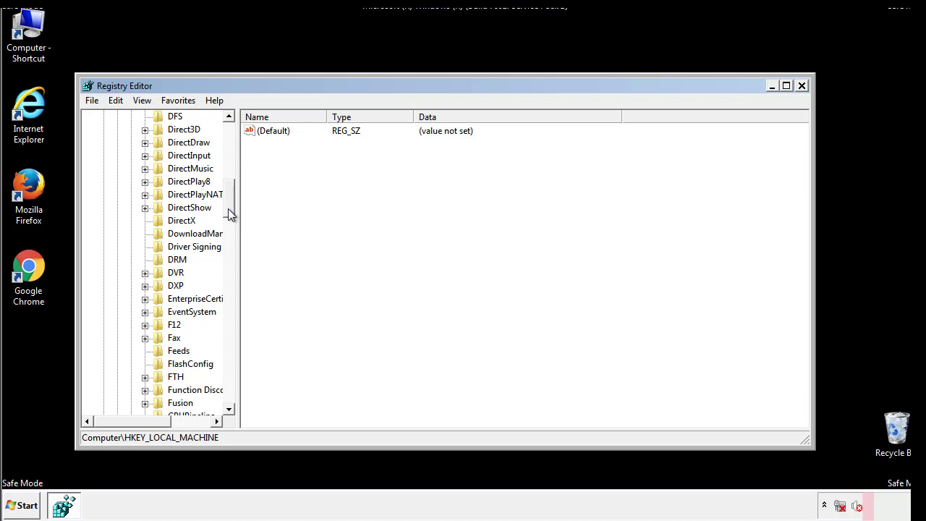
pyautogui.scroll(-3)
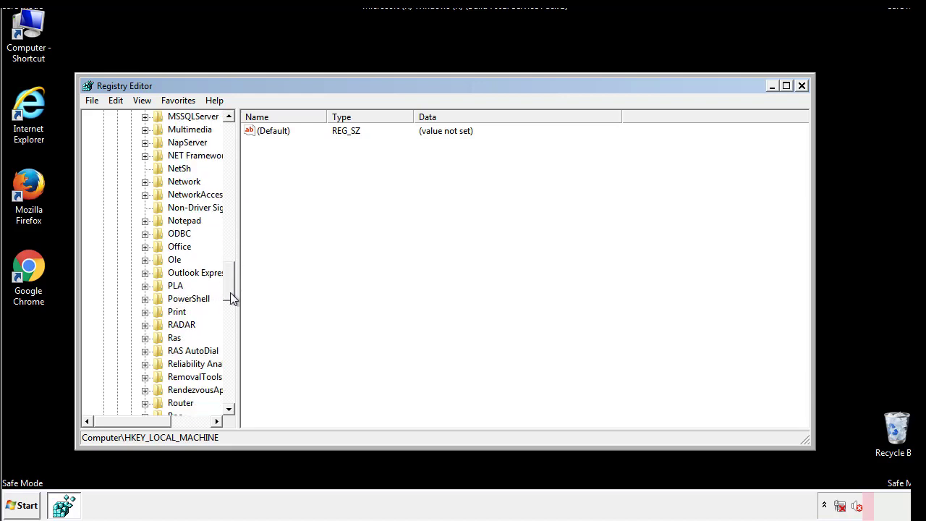
pyautogui.scroll(-3)
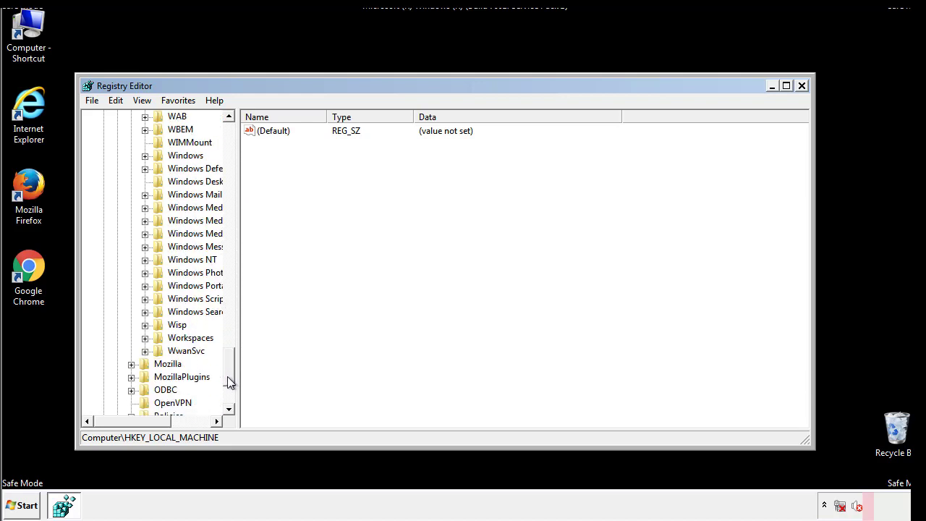
pyautogui.click(144, 220)
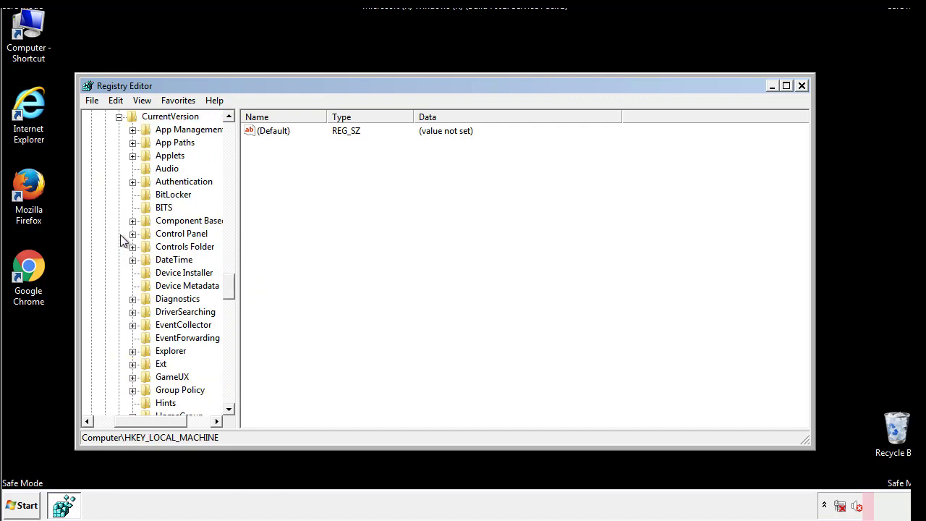
pyautogui.scroll(-3)
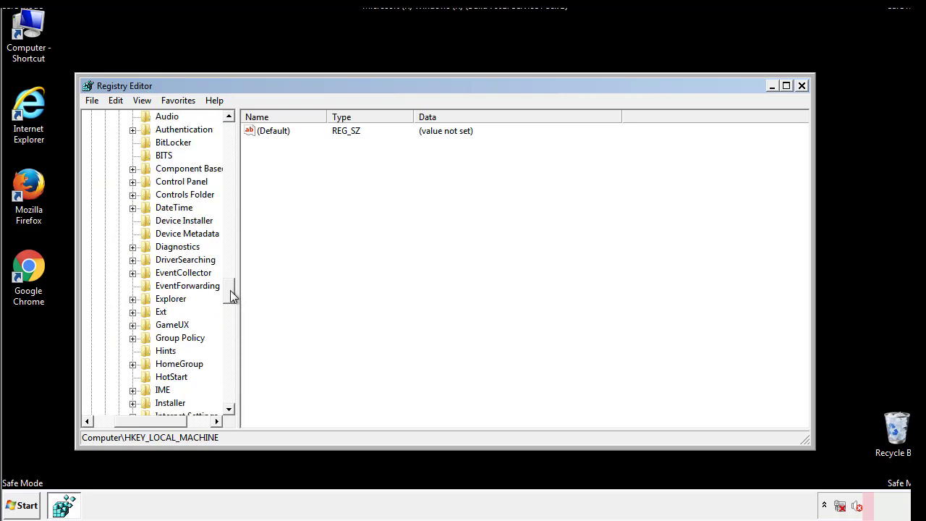
pyautogui.scroll(-3)
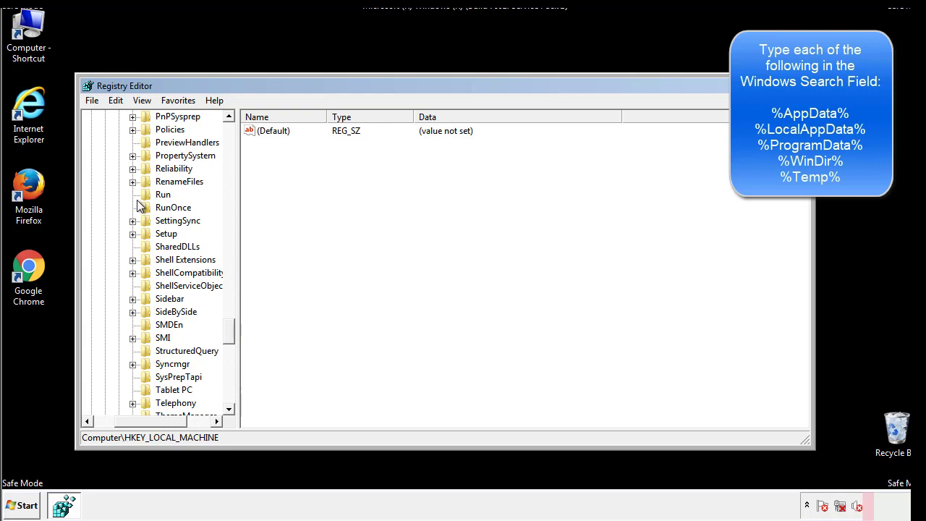
# Step: Delete the tappi.loc value from HKLM CurrentVersion\Run, confirming Yes, leaving only VMware User Process
pyautogui.click(162, 194)
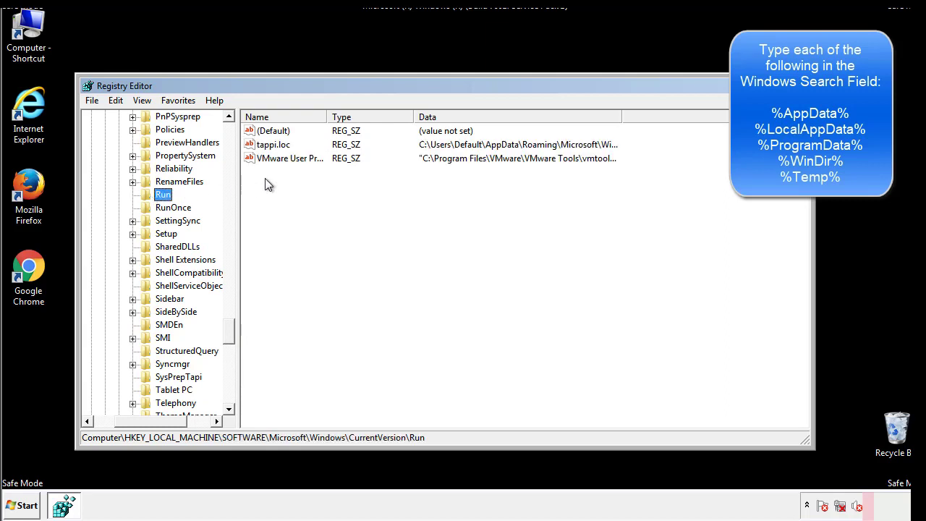
pyautogui.moveTo(596, 160)
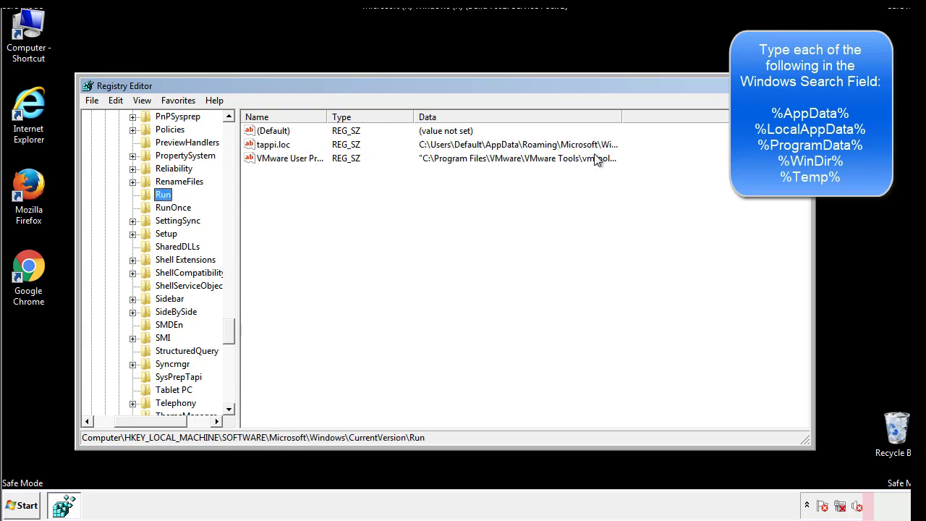
pyautogui.click(273, 144)
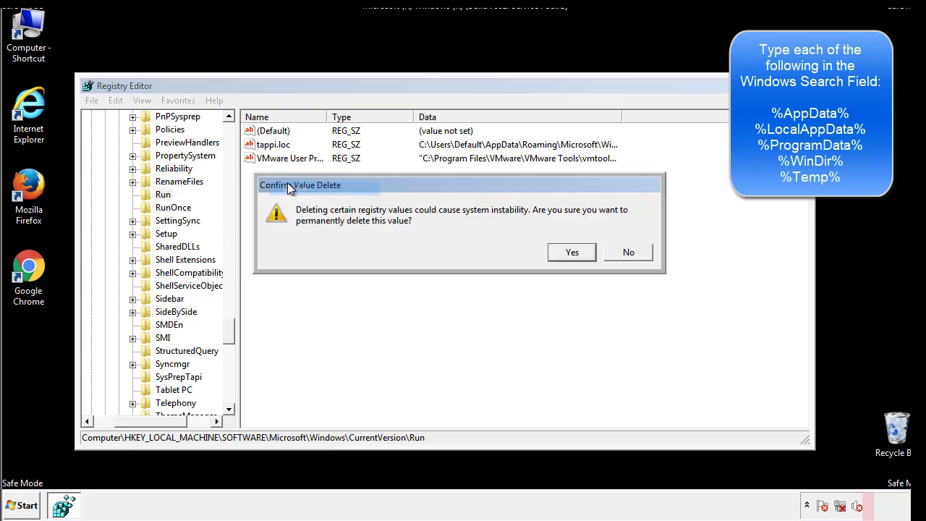
pyautogui.click(571, 251)
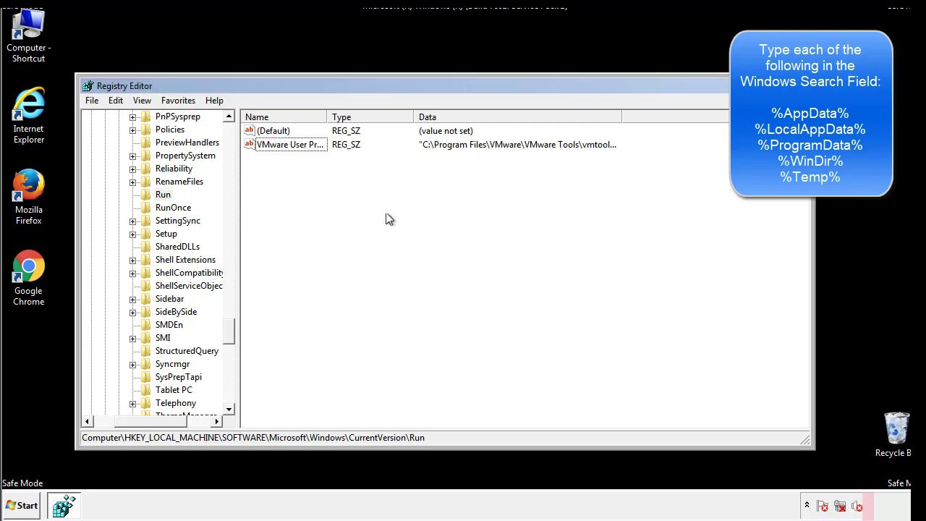
pyautogui.scroll(-3)
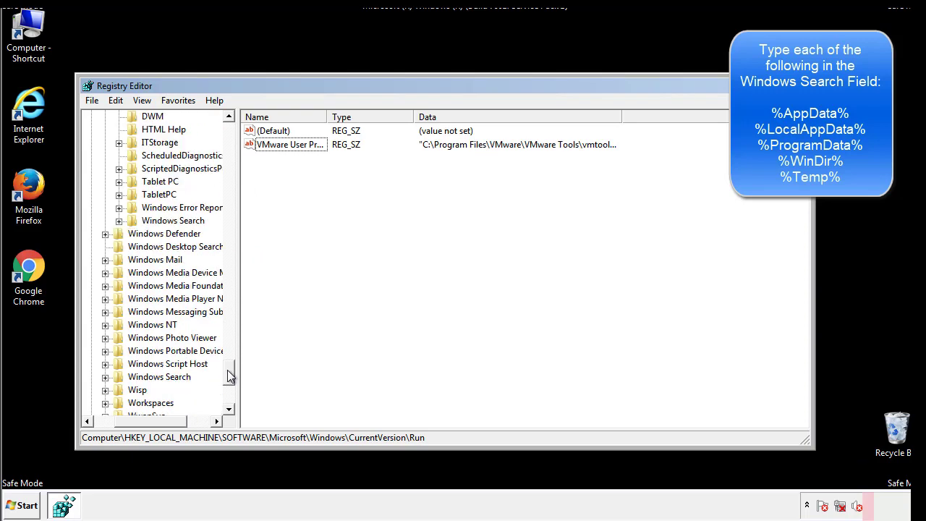
pyautogui.scroll(-3)
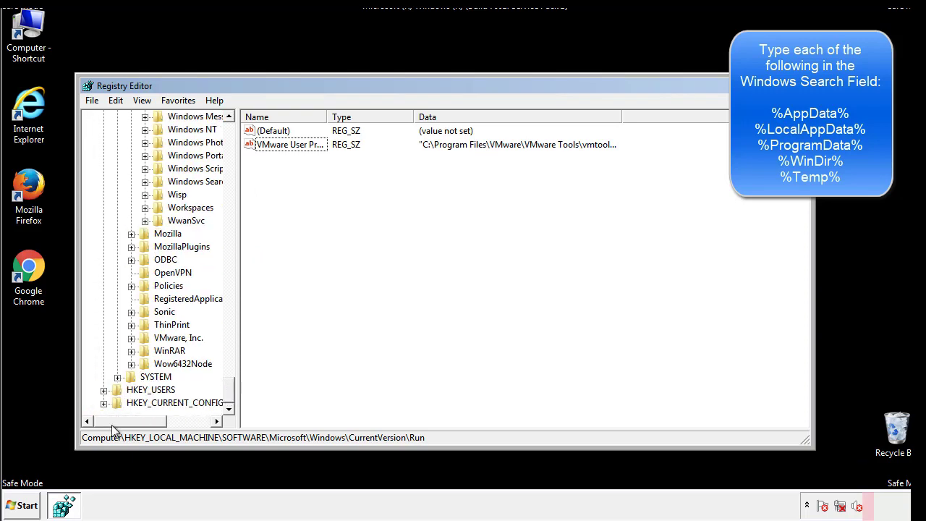
pyautogui.scroll(3)
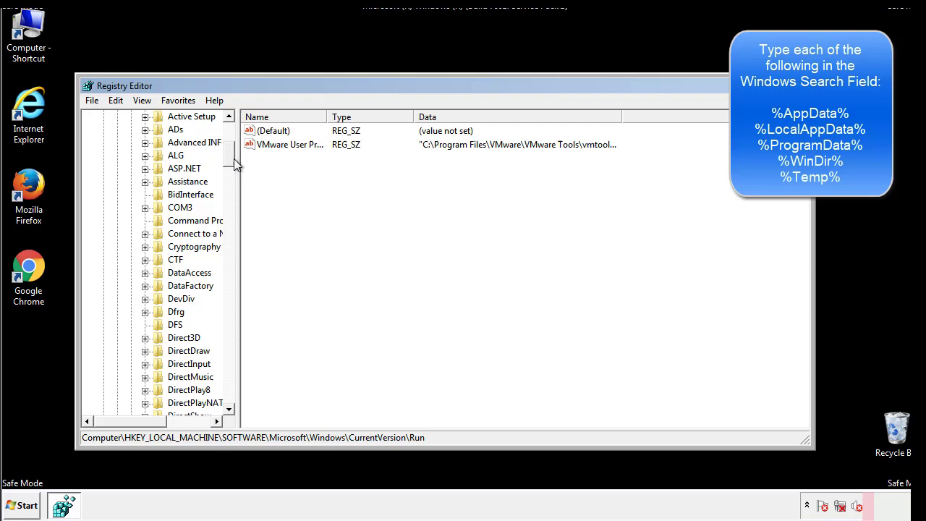
# Step: Collapse HKEY_LOCAL_MACHINE and expand HKEY_CURRENT_USER > Software down toward Windows\CurrentVersion
pyautogui.click(104, 155)
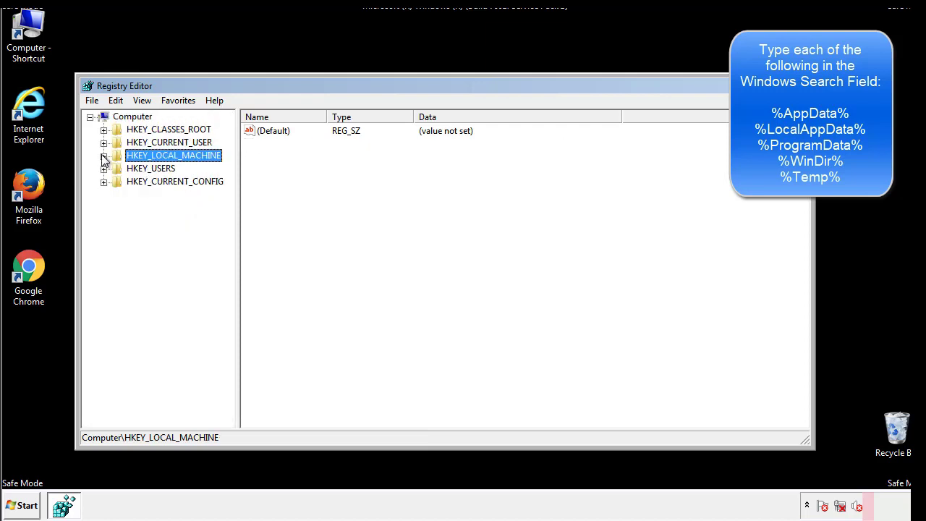
pyautogui.click(103, 142)
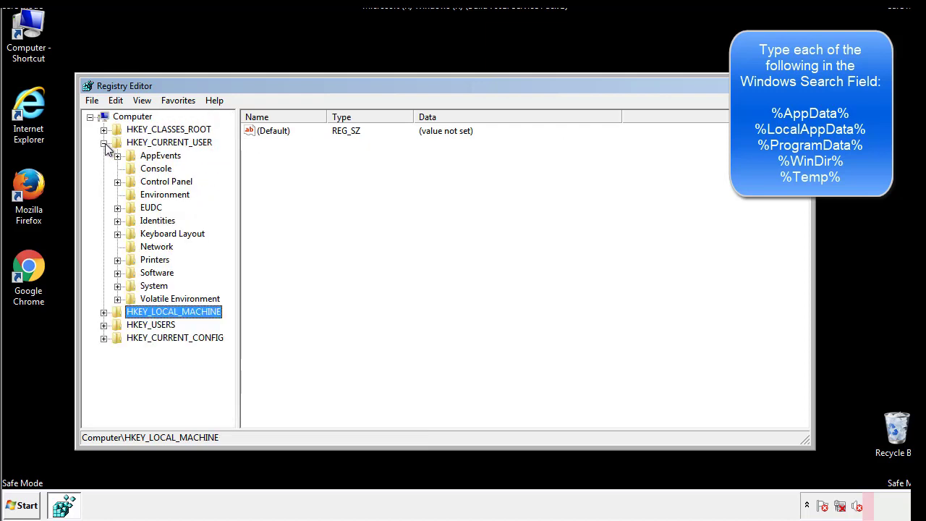
pyautogui.moveTo(118, 231)
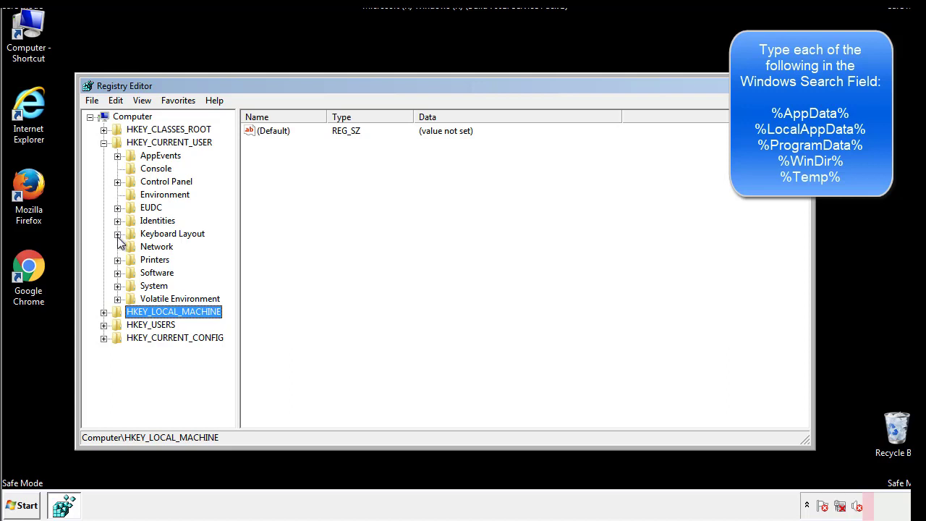
pyautogui.click(117, 273)
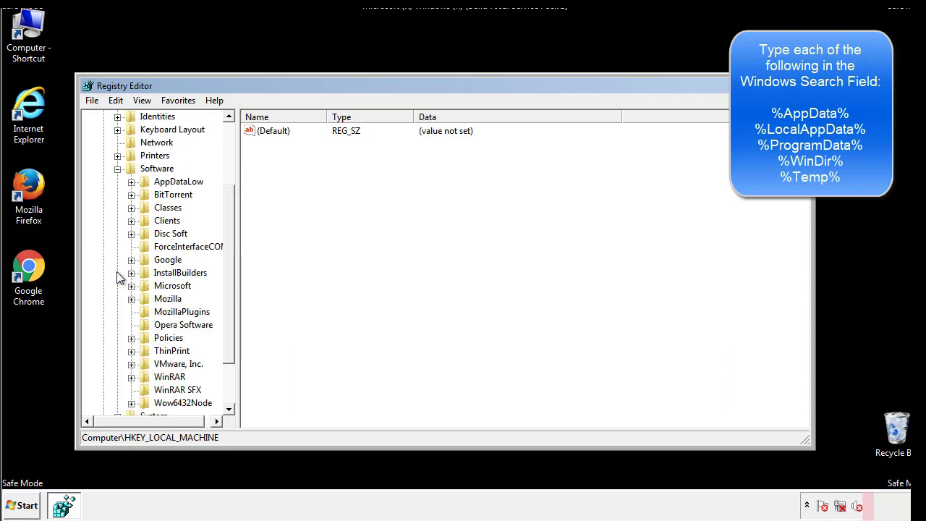
pyautogui.scroll(-3)
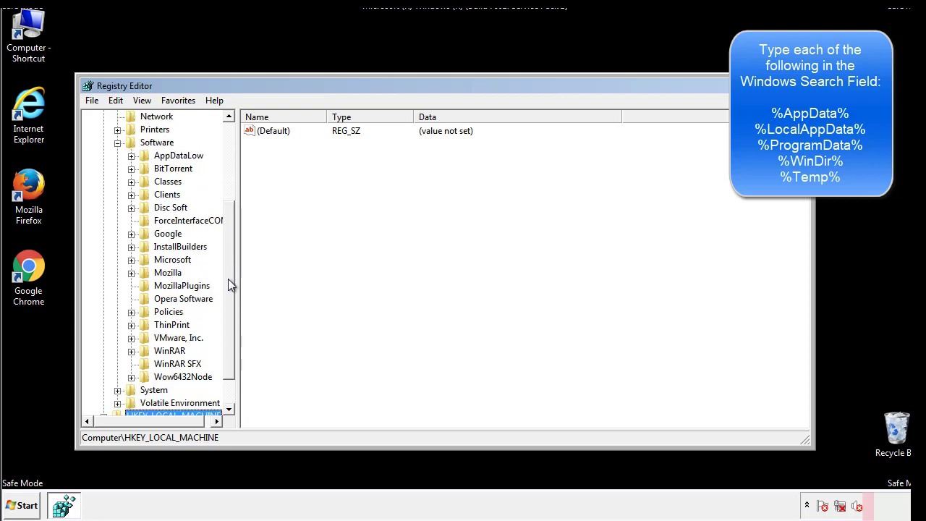
pyautogui.moveTo(146, 291)
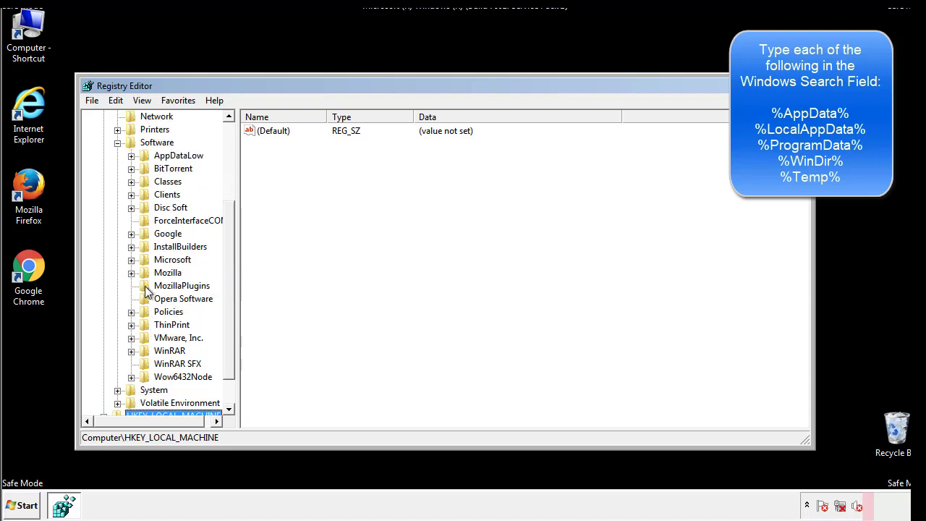
pyautogui.moveTo(141, 198)
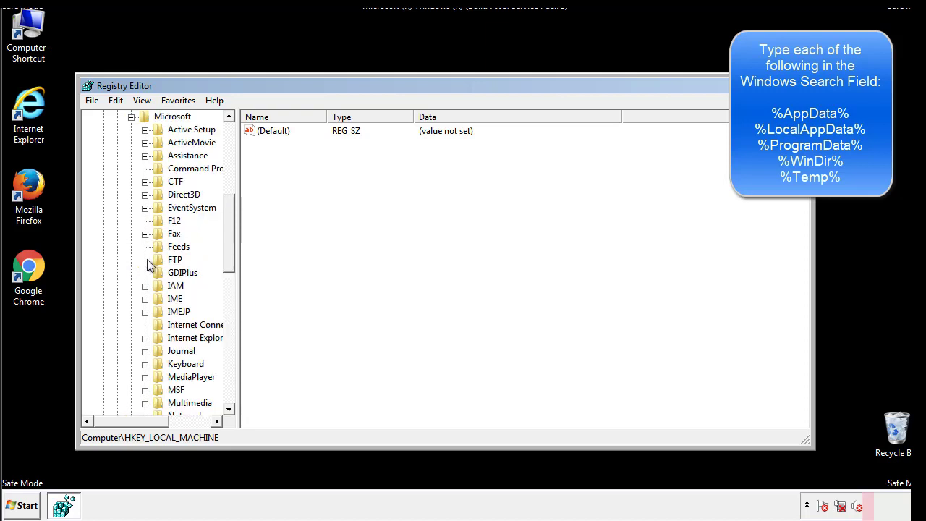
pyautogui.scroll(-3)
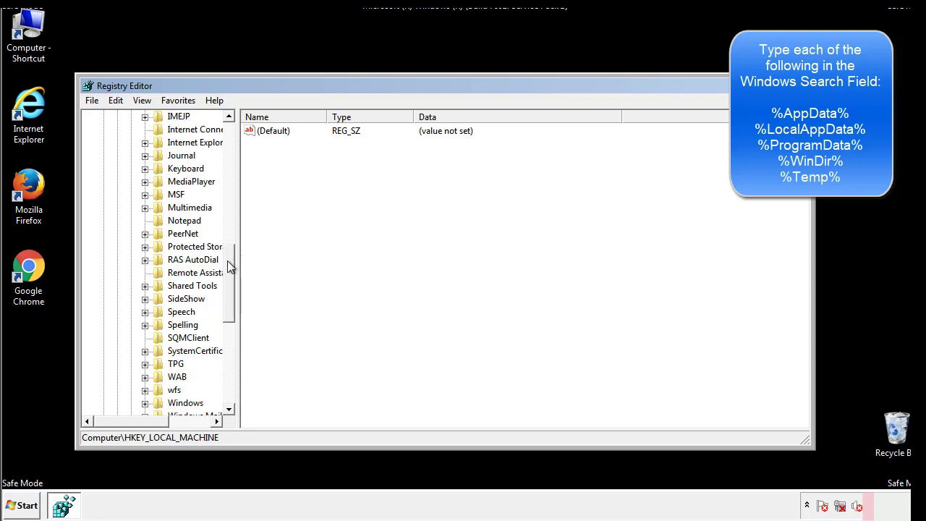
pyautogui.scroll(-3)
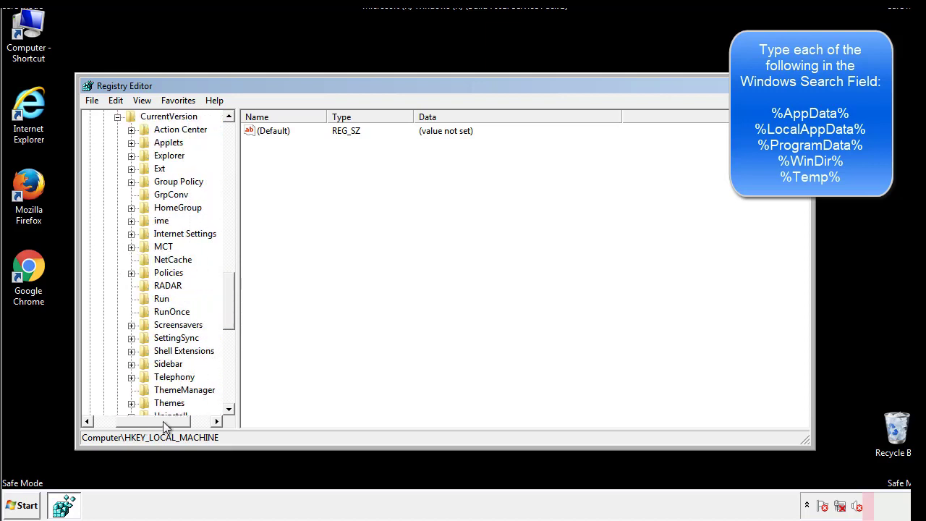
# Step: Inspect the user's Run key showing only a DAEMON Tools entry, then collapse the Windows subtree
pyautogui.click(162, 298)
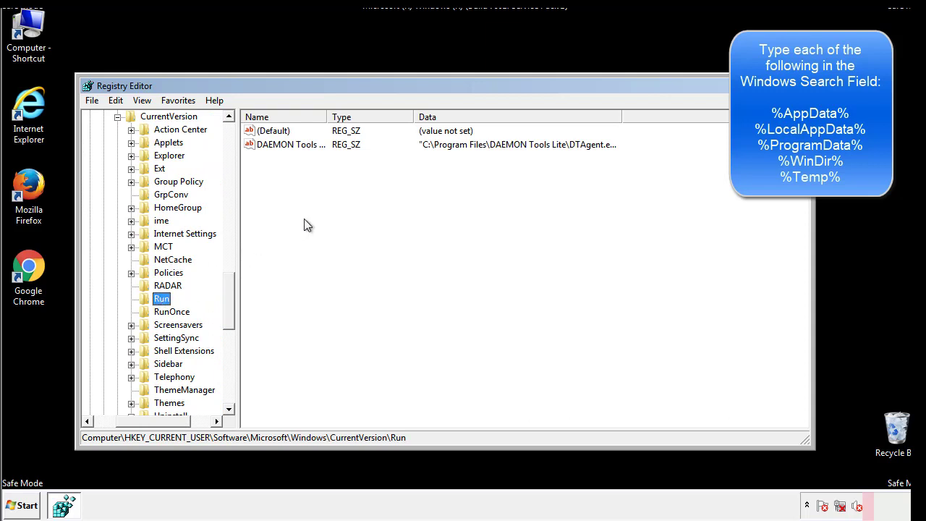
pyautogui.moveTo(300, 158)
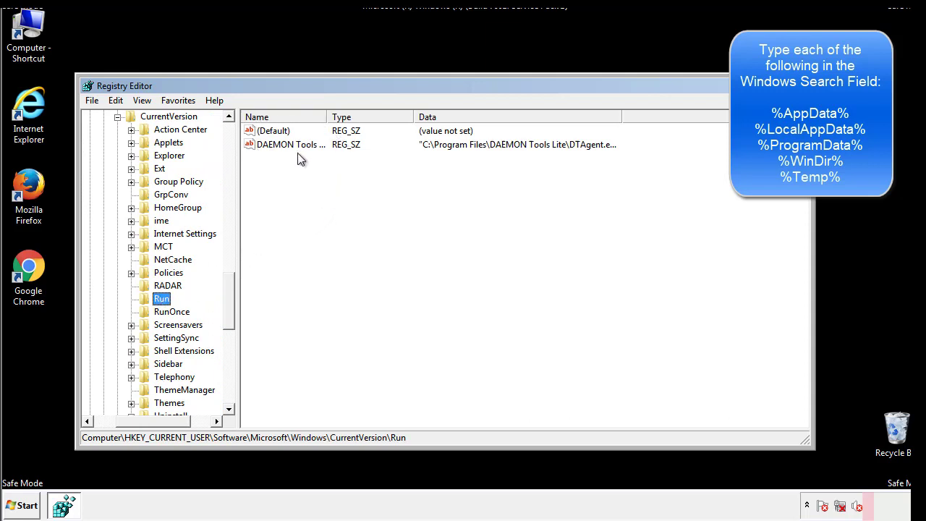
pyautogui.moveTo(396, 170)
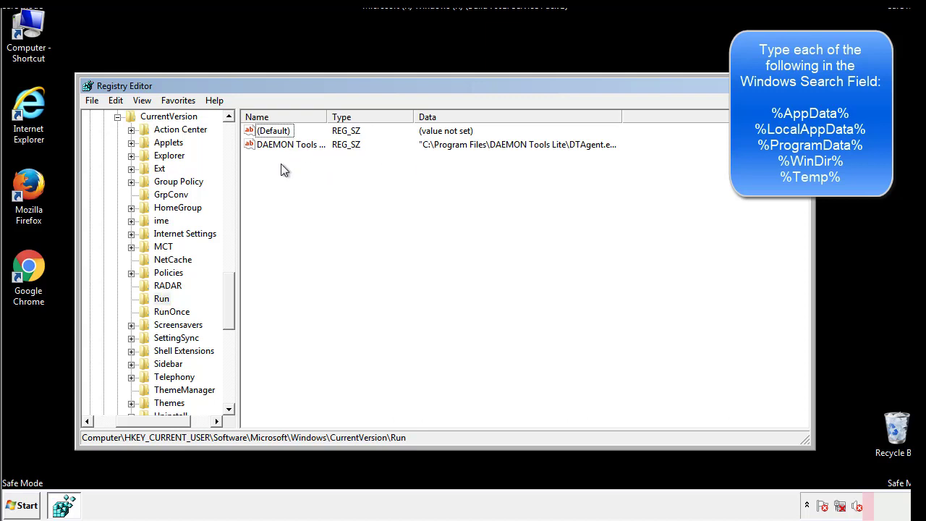
pyautogui.moveTo(335, 170)
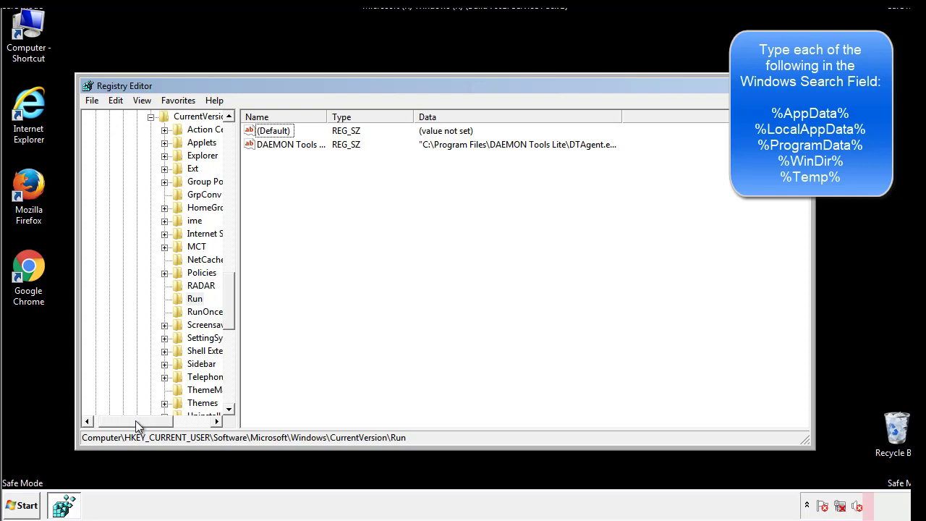
pyautogui.scroll(3)
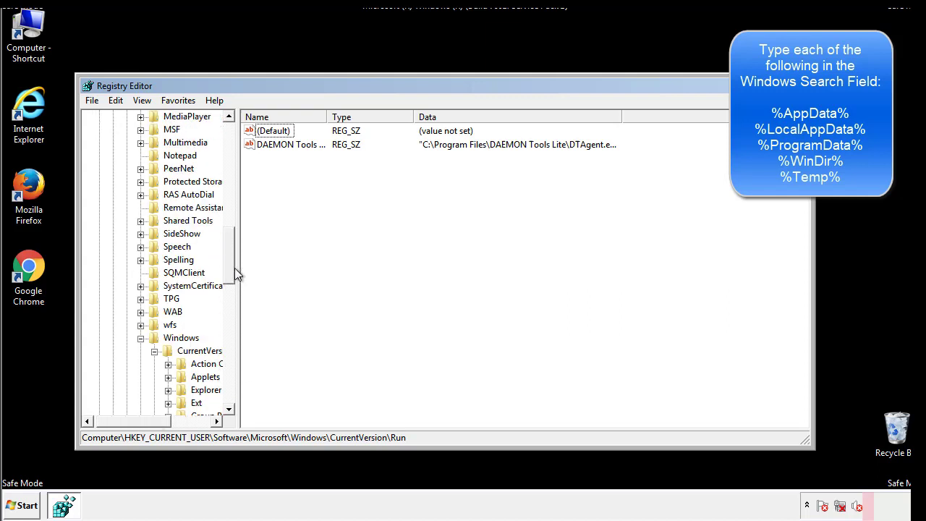
pyautogui.click(181, 337)
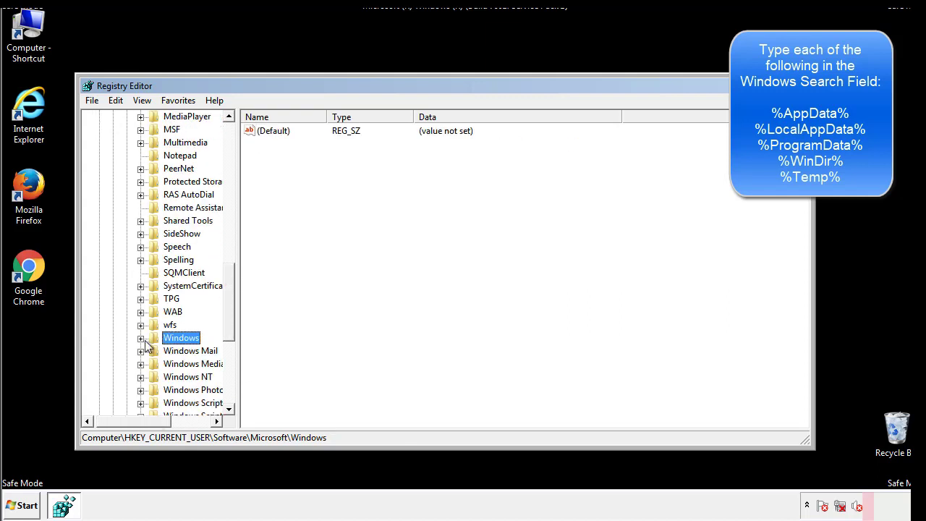
pyautogui.scroll(3)
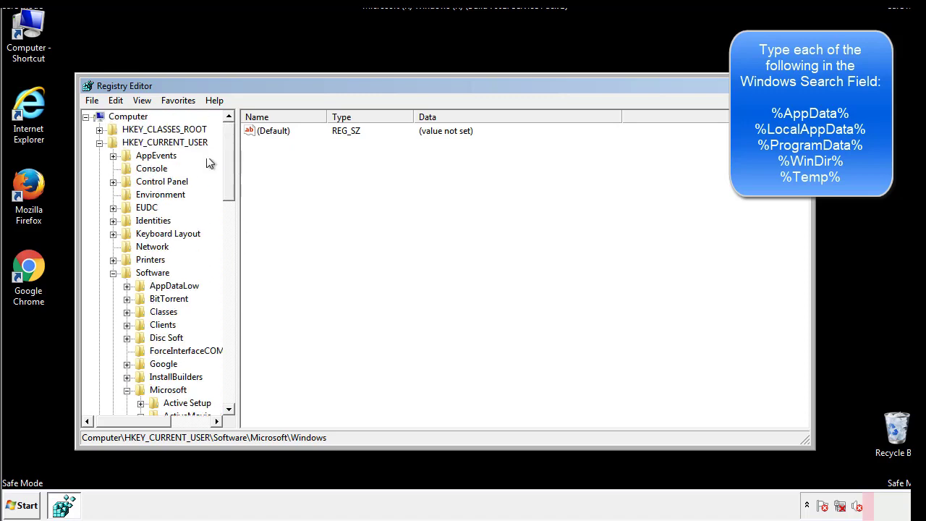
# Step: Search the registry with Edit > Find for %temp% to reach VolumeCaches\Temporary Files
pyautogui.click(116, 99)
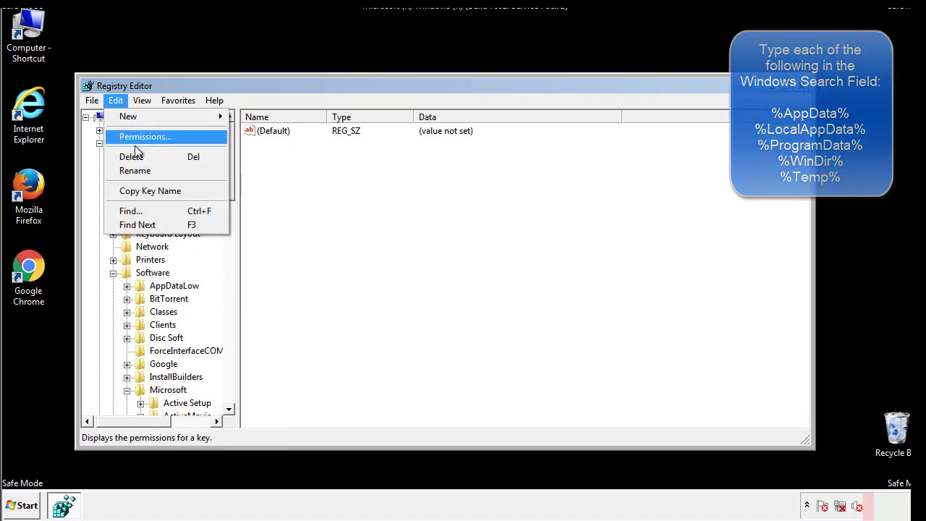
pyautogui.click(131, 211)
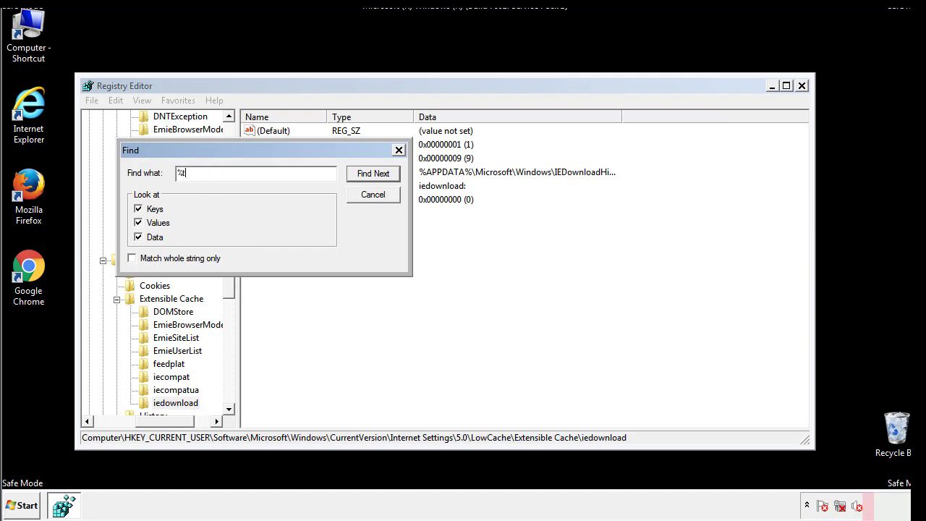
pyautogui.write('temp%')
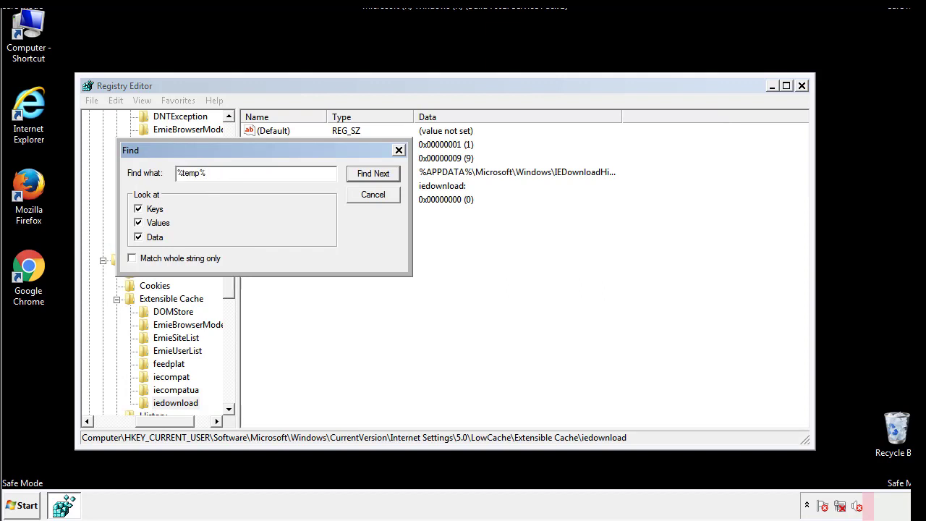
pyautogui.click(373, 173)
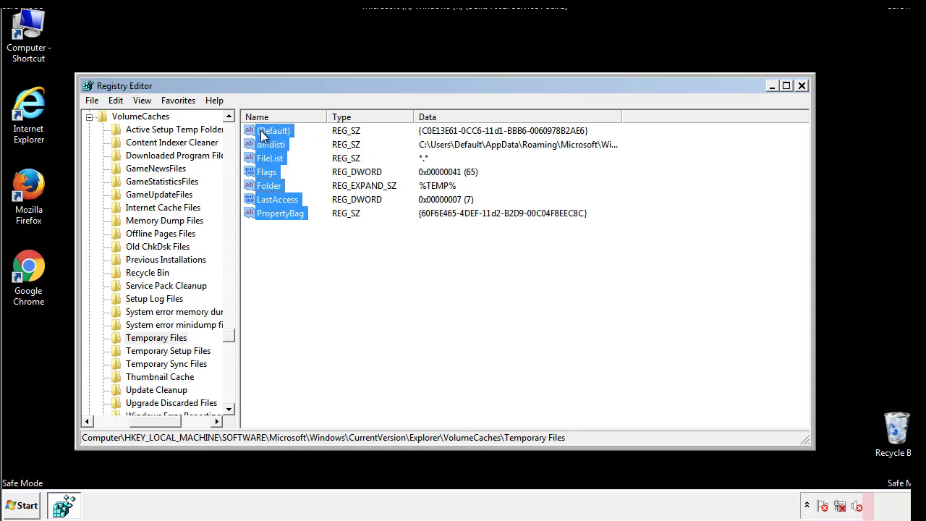
# Step: Delete all values in the Temporary Files key and confirm Yes, leaving only the default
pyautogui.rightClick(274, 130)
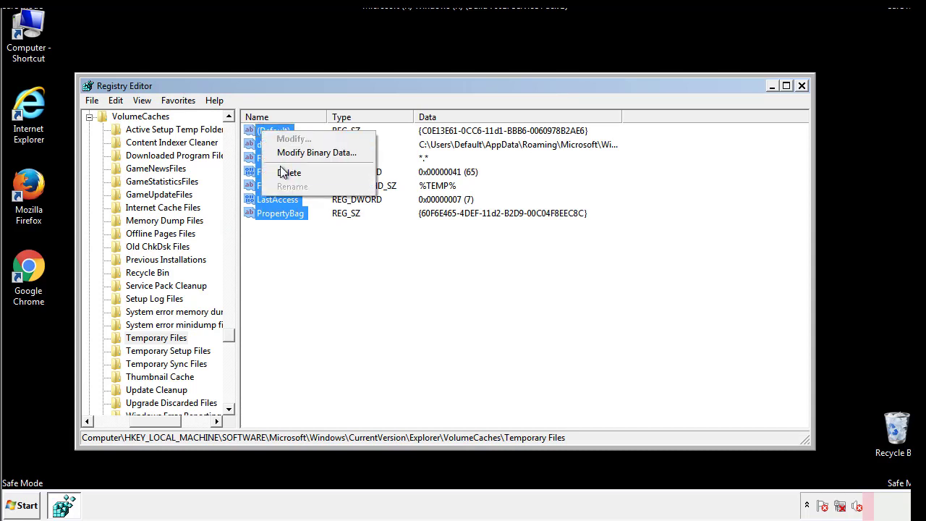
pyautogui.click(289, 172)
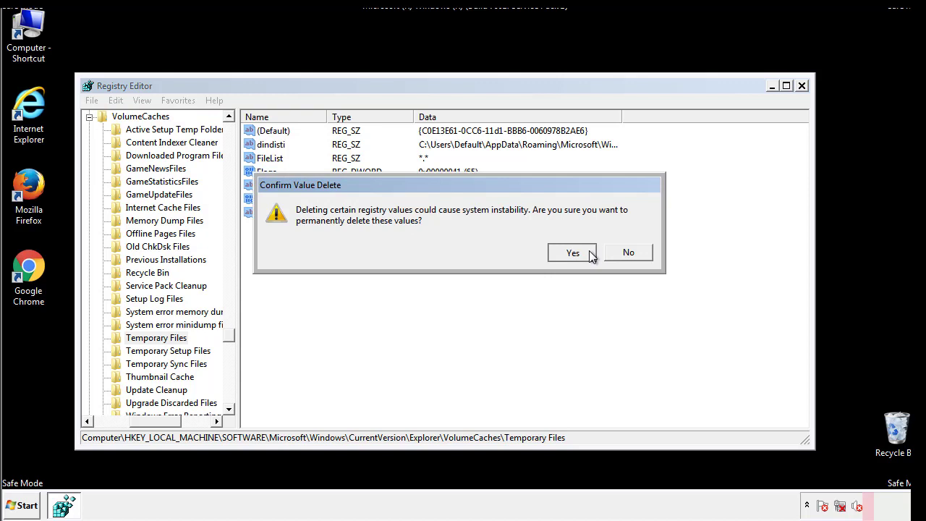
pyautogui.click(573, 253)
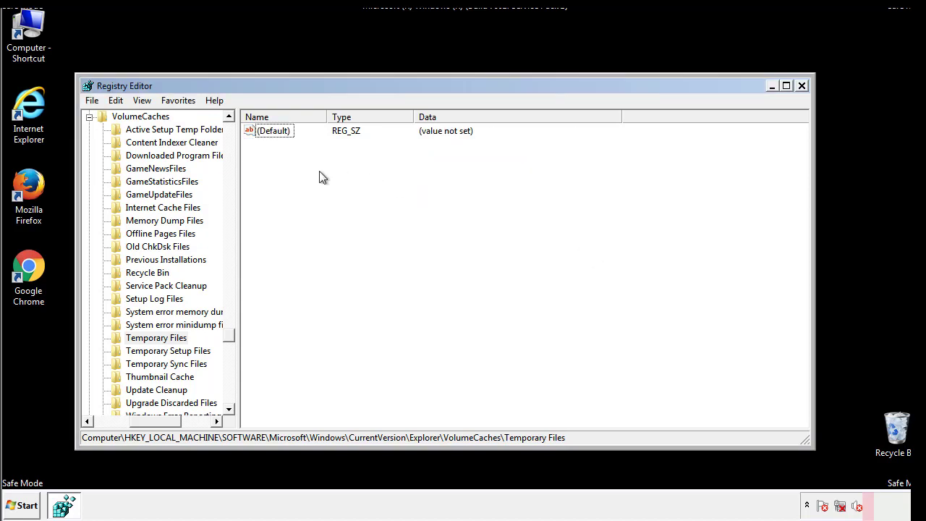
pyautogui.moveTo(801, 85)
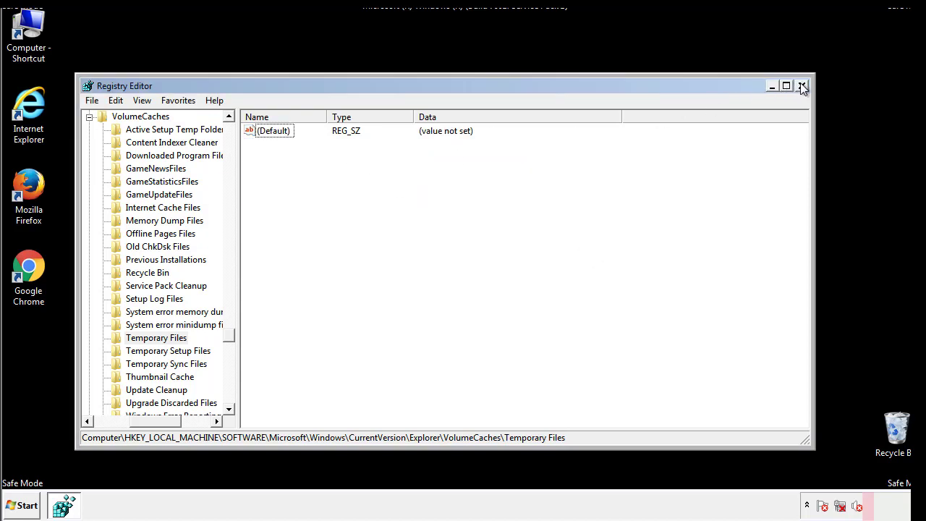
# Step: Close Registry Editor and search msconfig from Start to reopen System Configuration
pyautogui.click(801, 86)
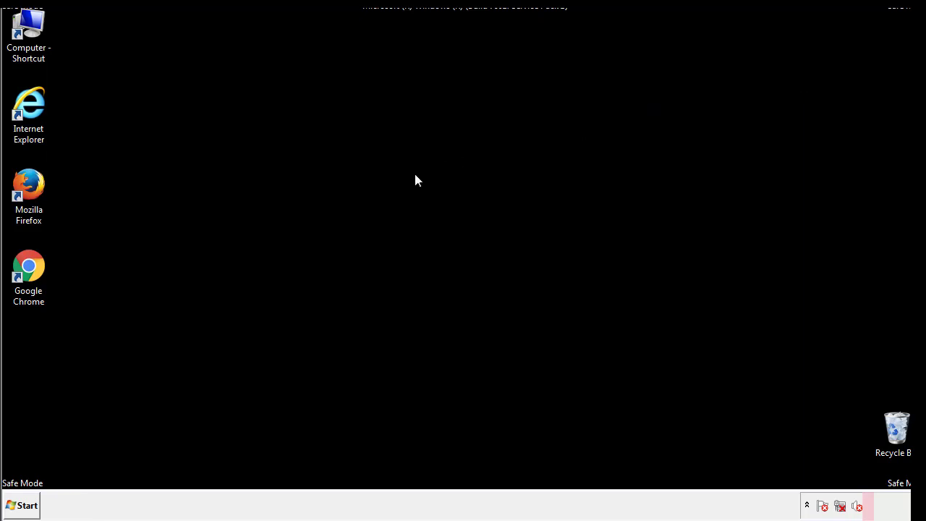
pyautogui.moveTo(39, 362)
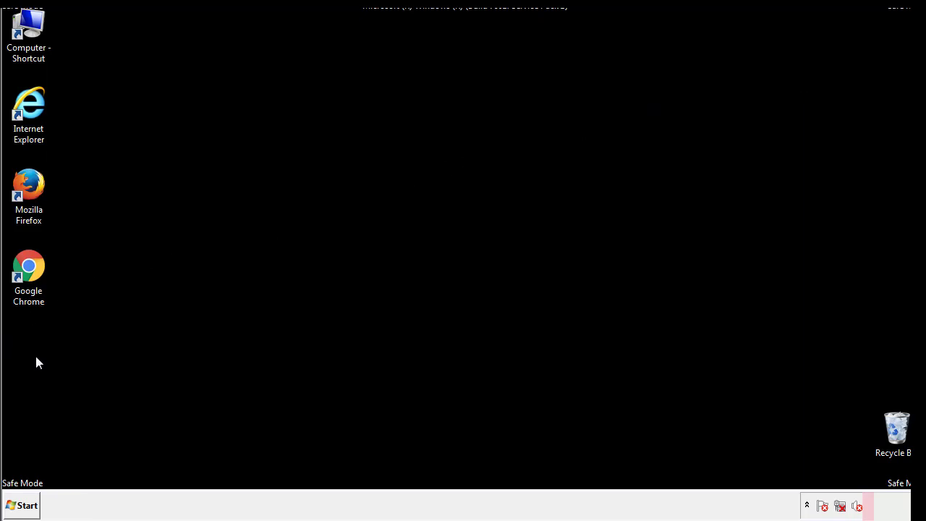
pyautogui.click(21, 505)
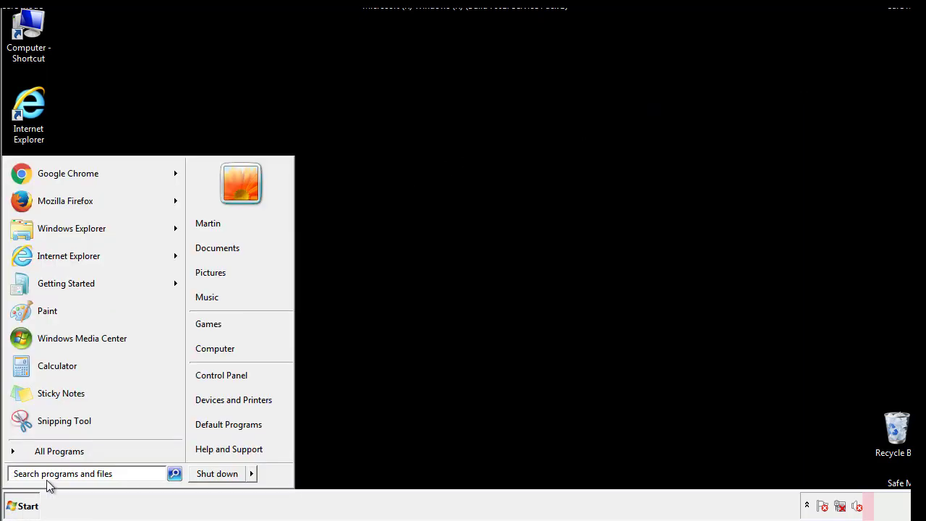
pyautogui.write('mscon')
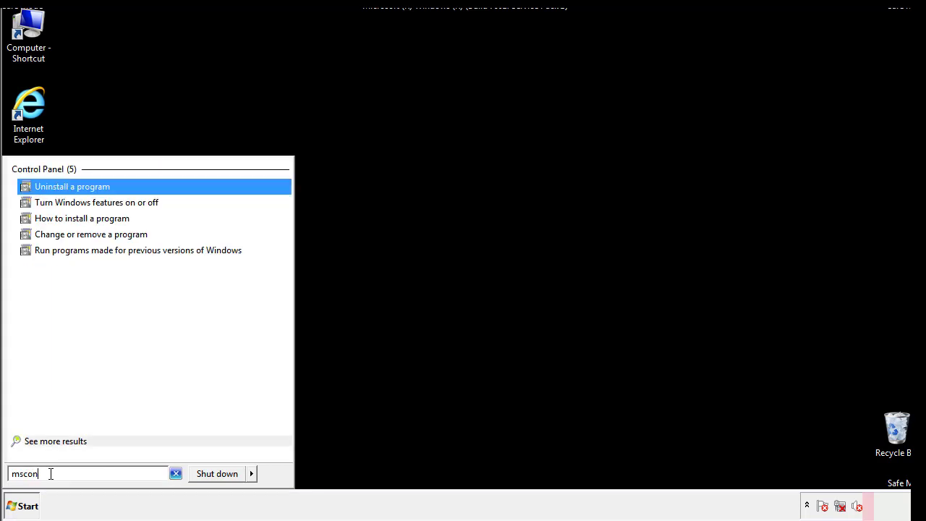
pyautogui.write('fig')
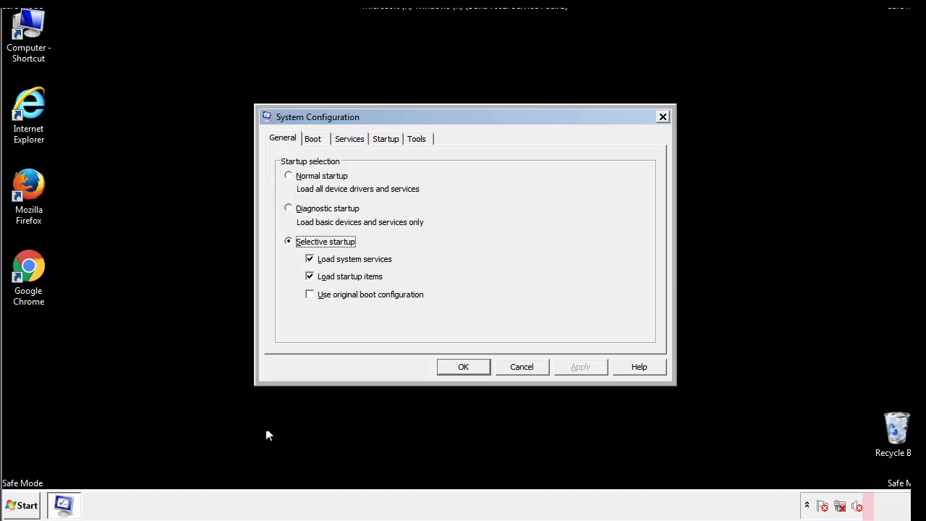
# Step: Save the Boot settings with OK and confirm the restart so the PC leaves Safe Mode
pyautogui.click(312, 138)
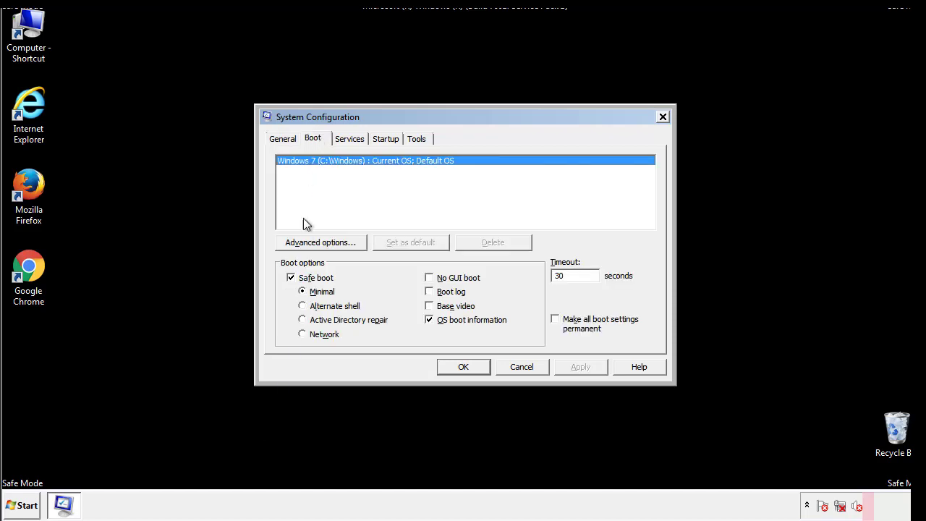
pyautogui.click(290, 277)
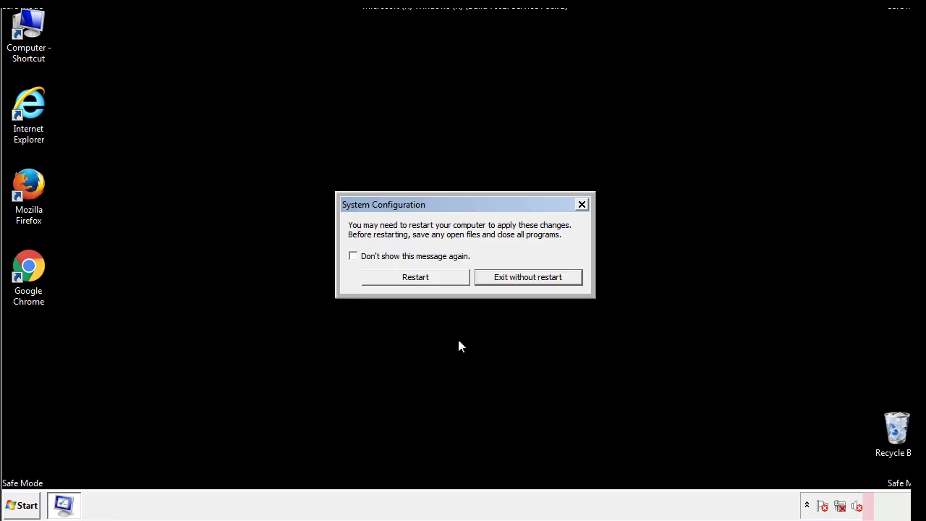
pyautogui.click(415, 277)
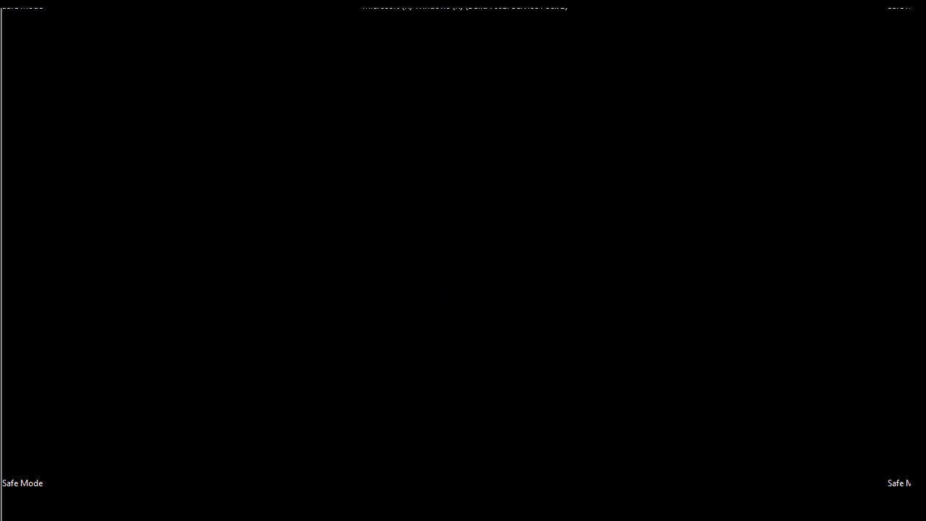